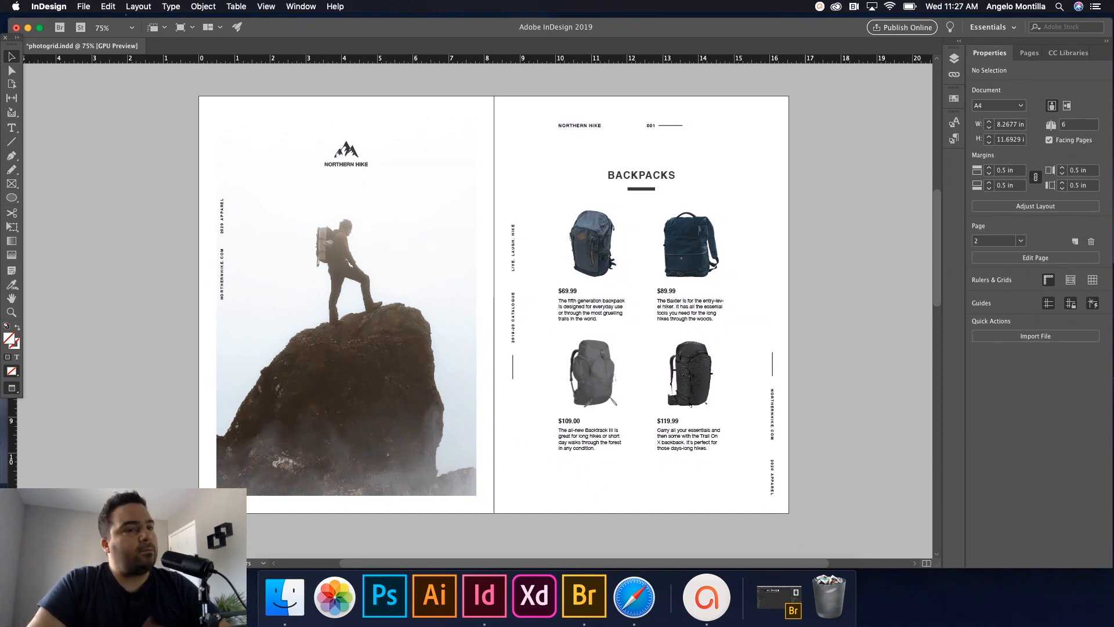
mouse_move(694, 244)
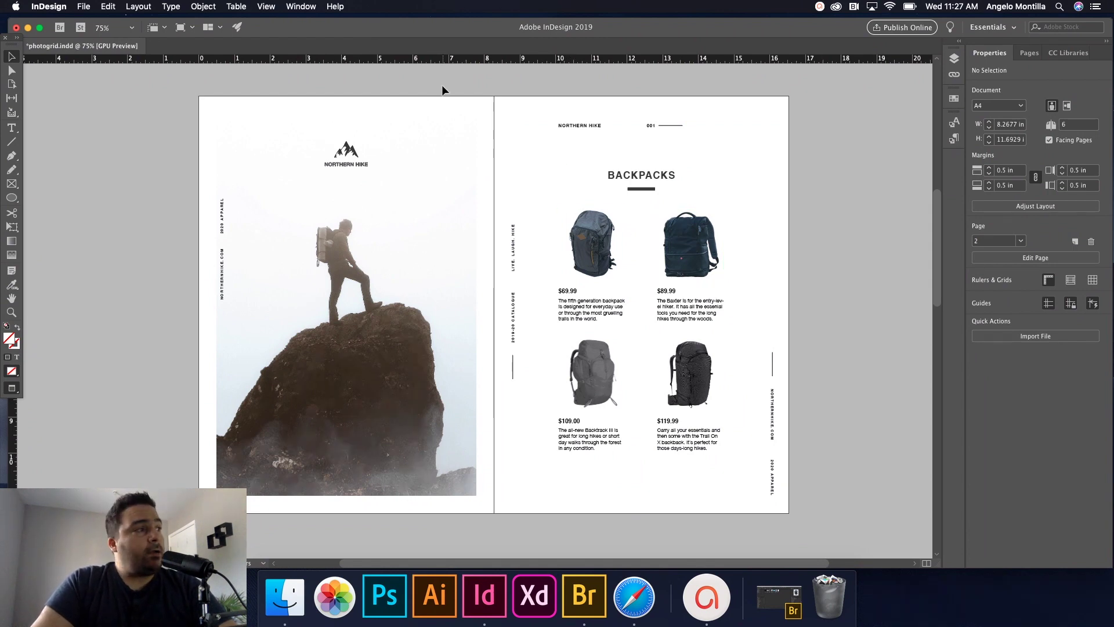
mouse_move(414, 394)
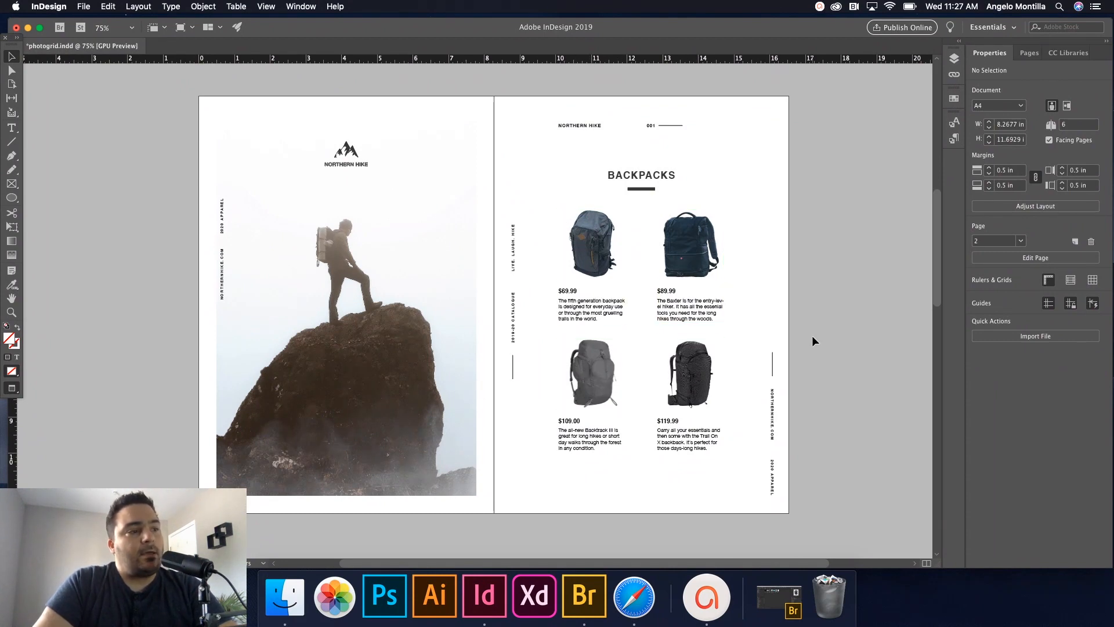
Step: Check the third backpack's caption, deselect, and scroll down to the blank page 4 spread
click(689, 315)
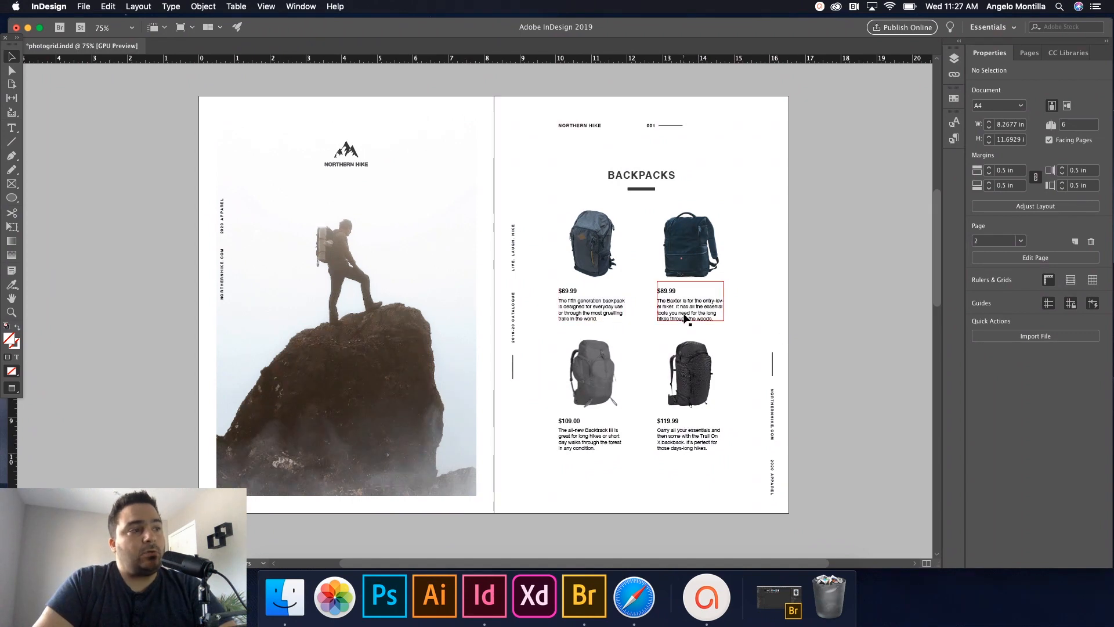
click(690, 437)
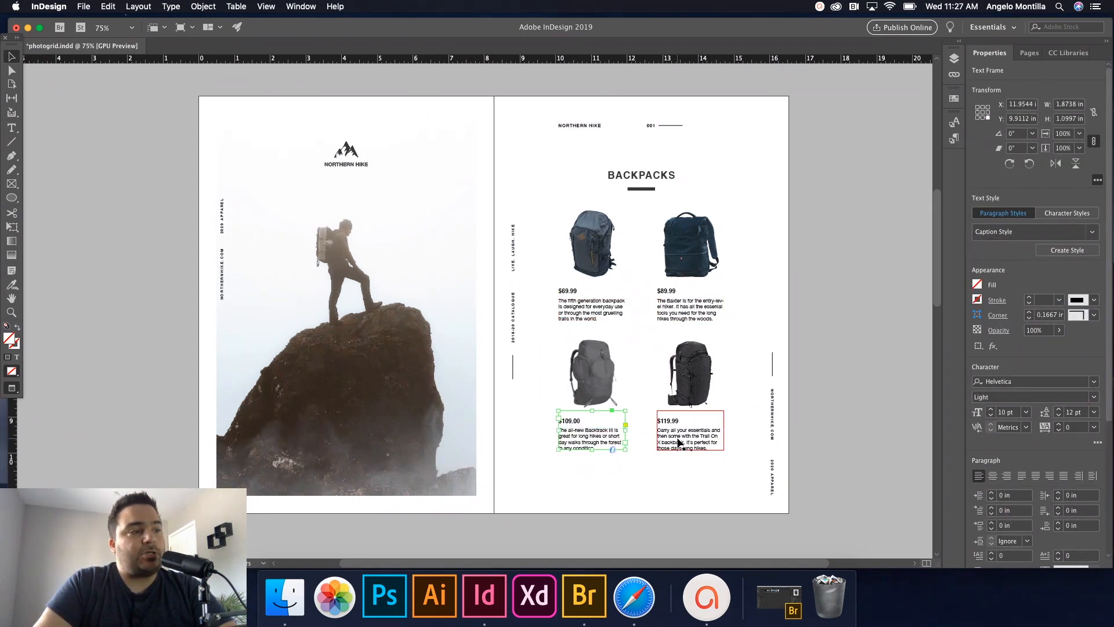
click(793, 352)
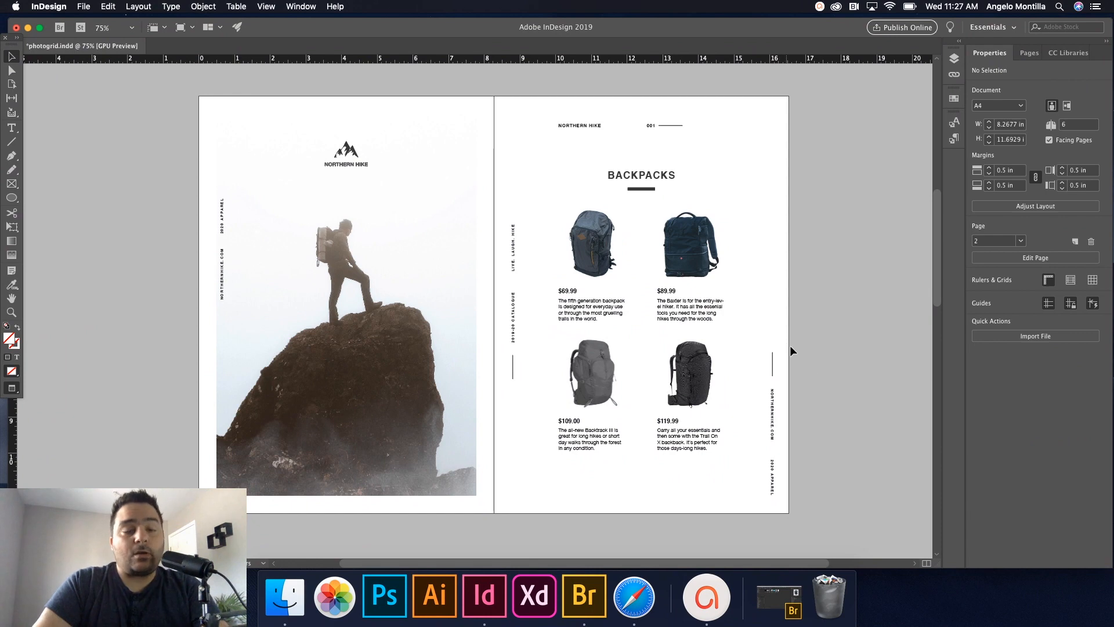
scroll(down, 3)
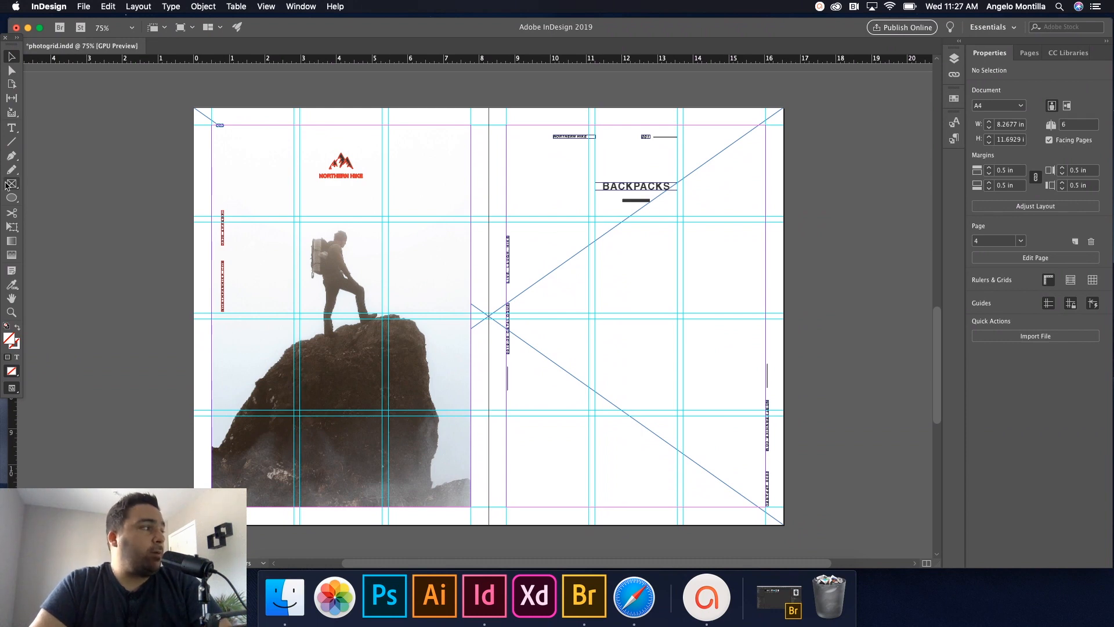
mouse_move(573, 327)
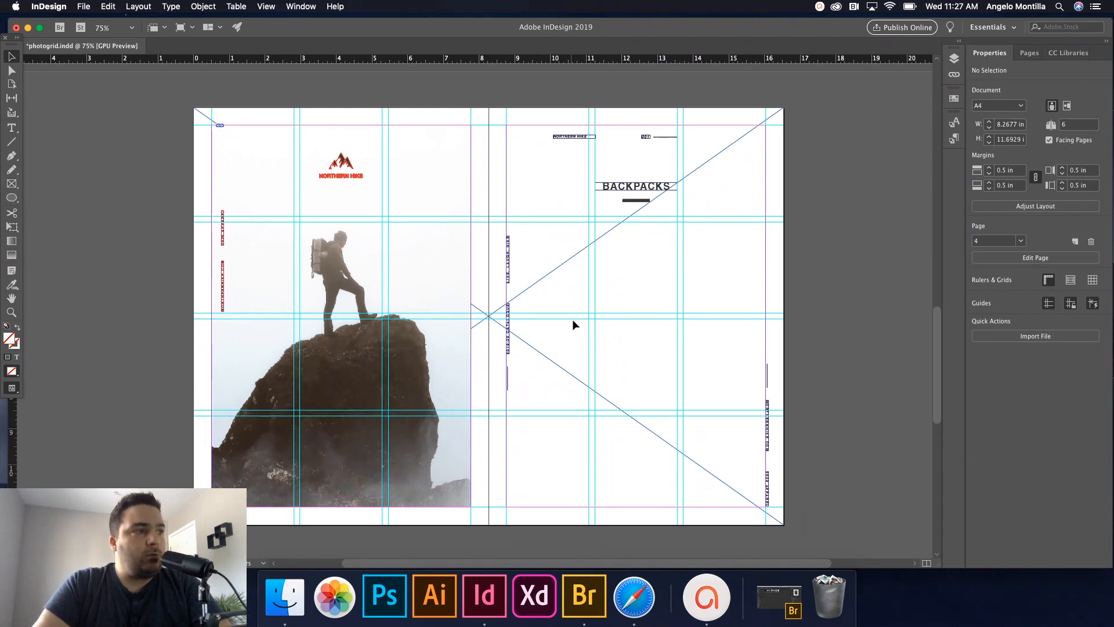
mouse_move(655, 383)
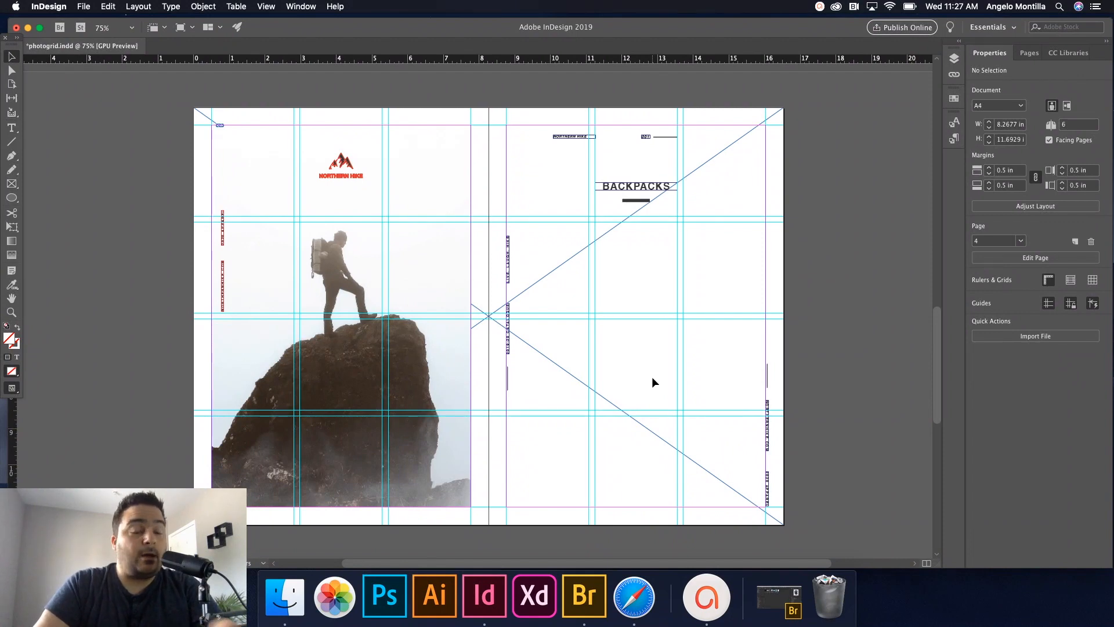
mouse_move(654, 269)
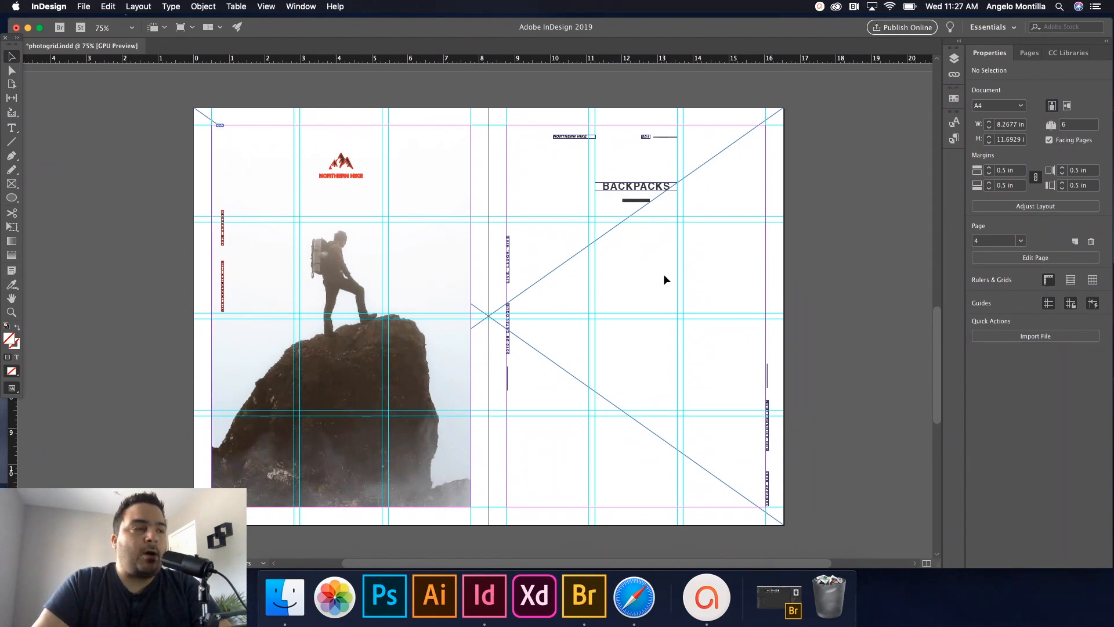
mouse_move(462, 138)
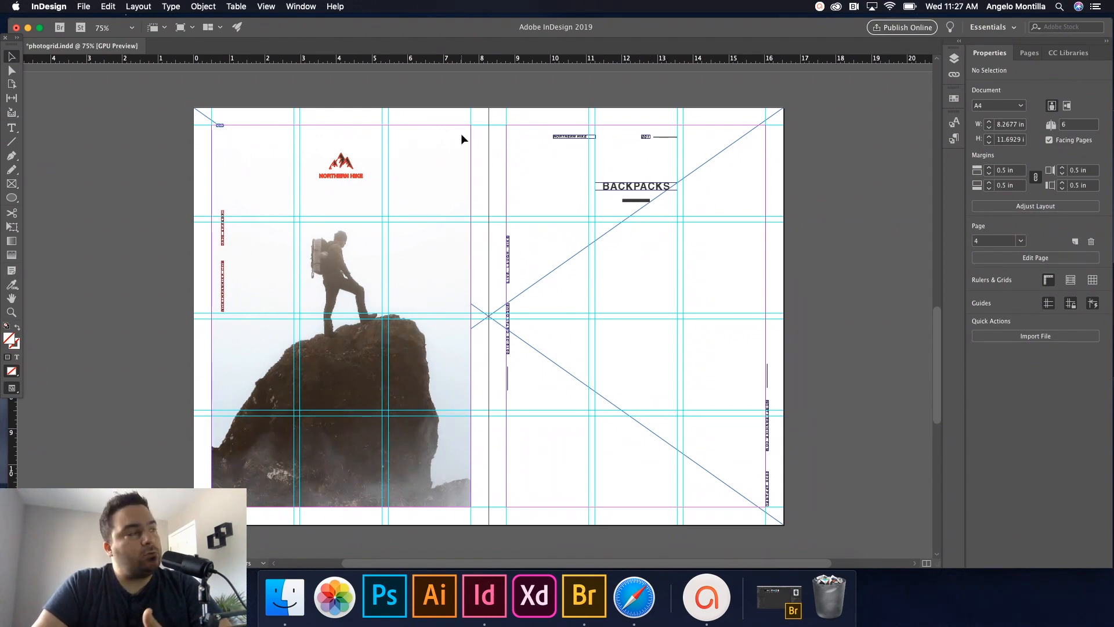
Step: Start File > Place and browse to the Desktop's June 19 Tutorial folder
click(83, 6)
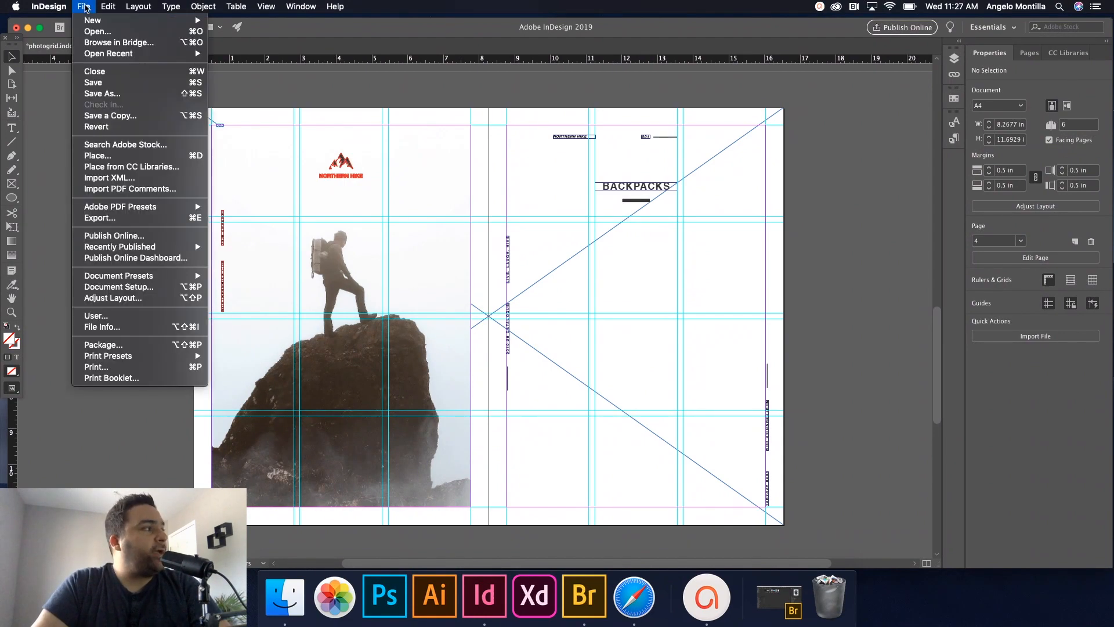
click(97, 155)
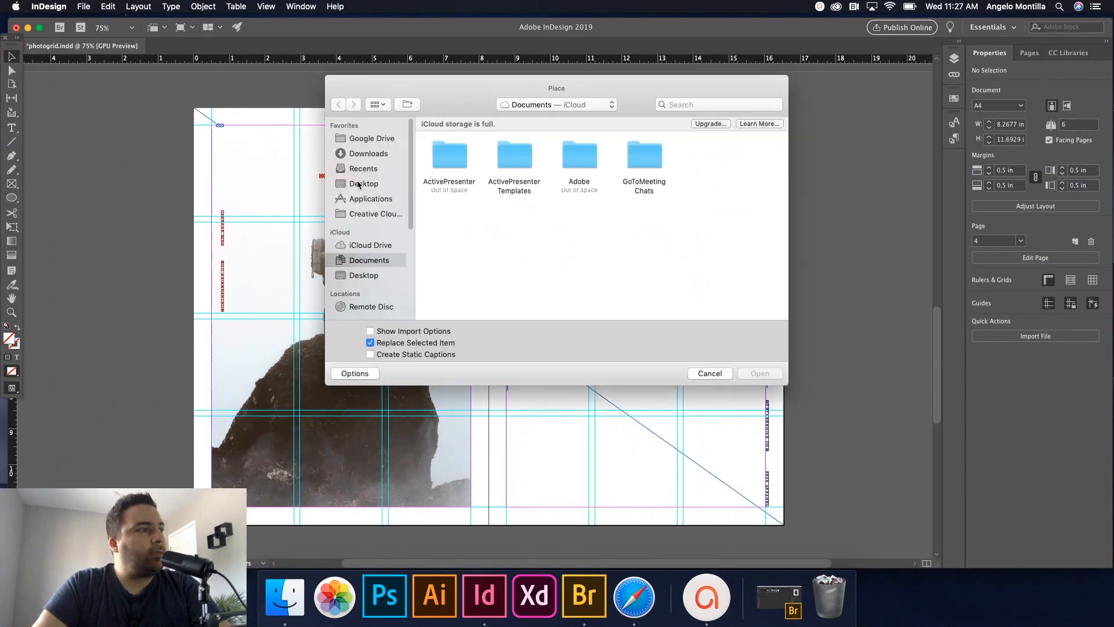
click(363, 183)
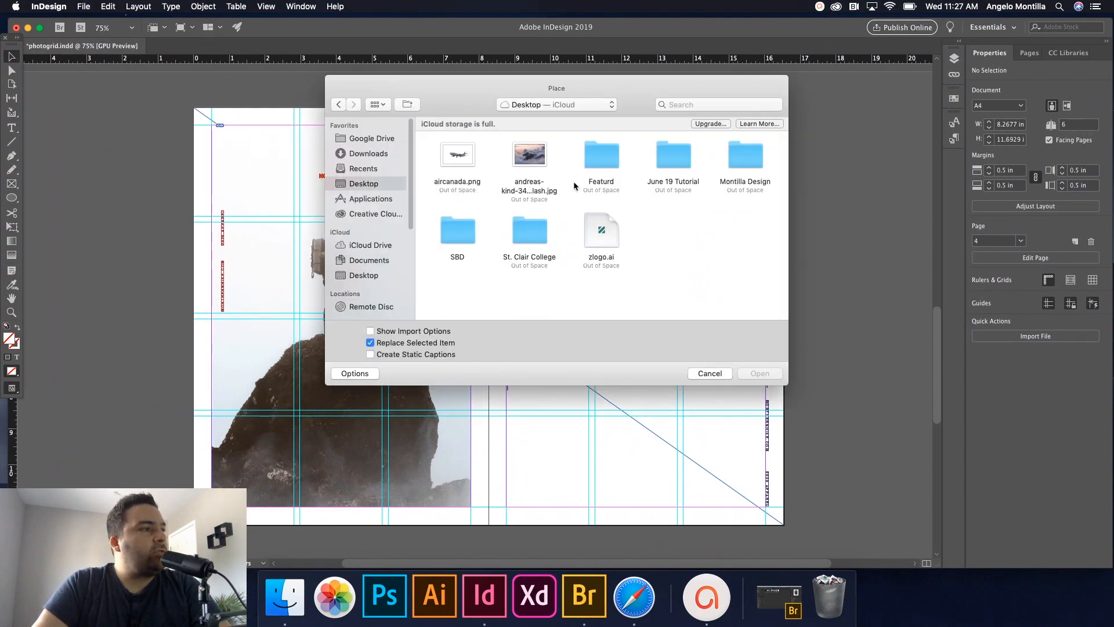
double_click(673, 155)
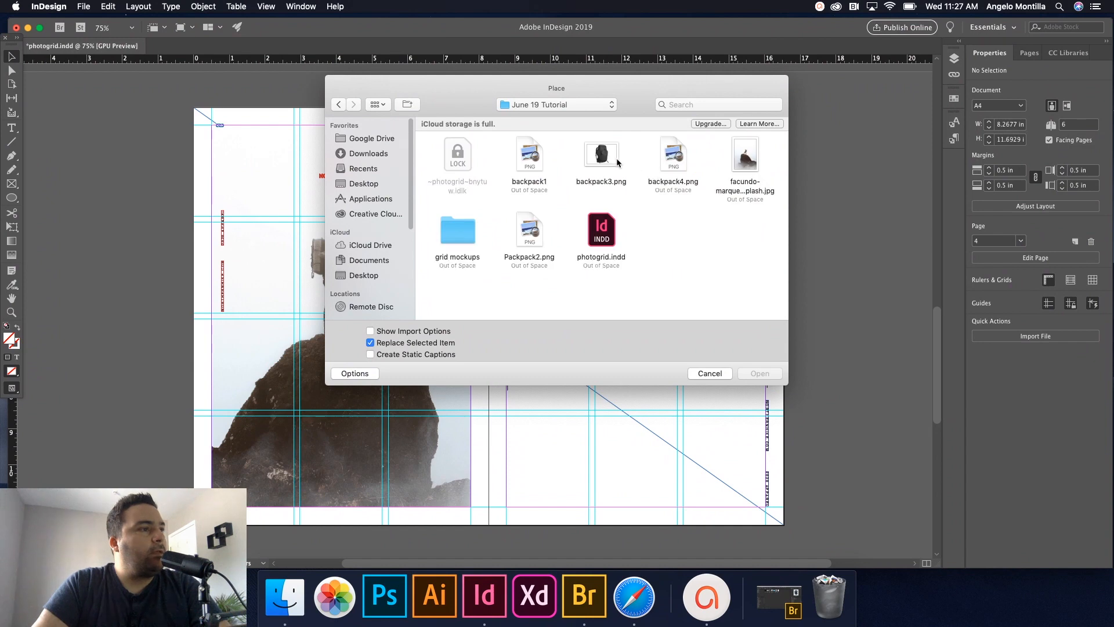
Step: Select backpack1 through backpack4 together and open them into the place cursor
click(529, 153)
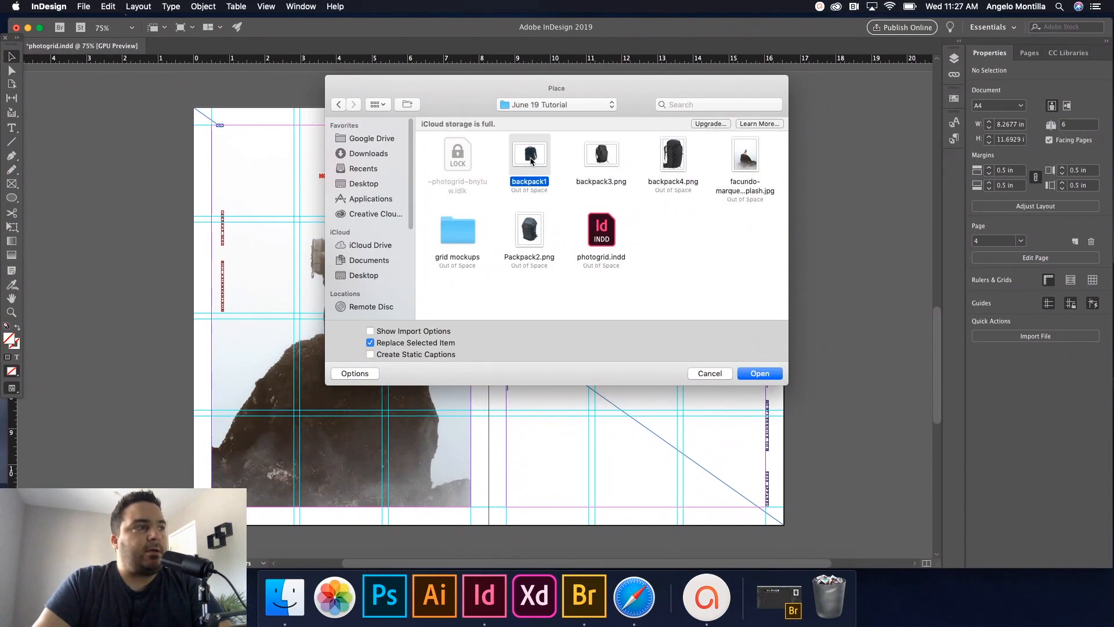
click(529, 230)
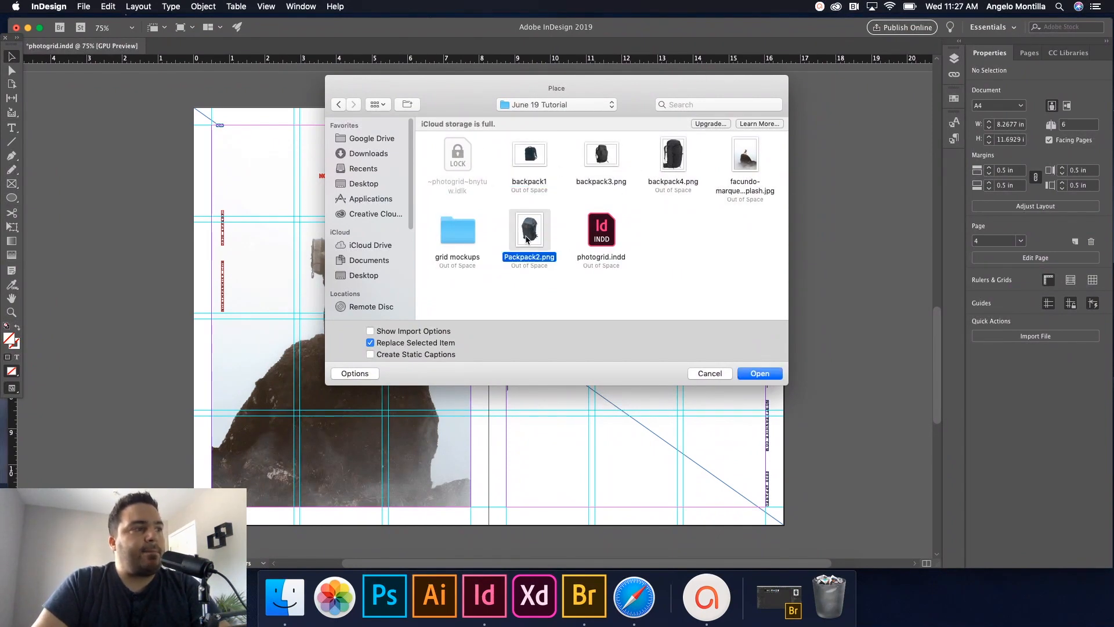
click(601, 154)
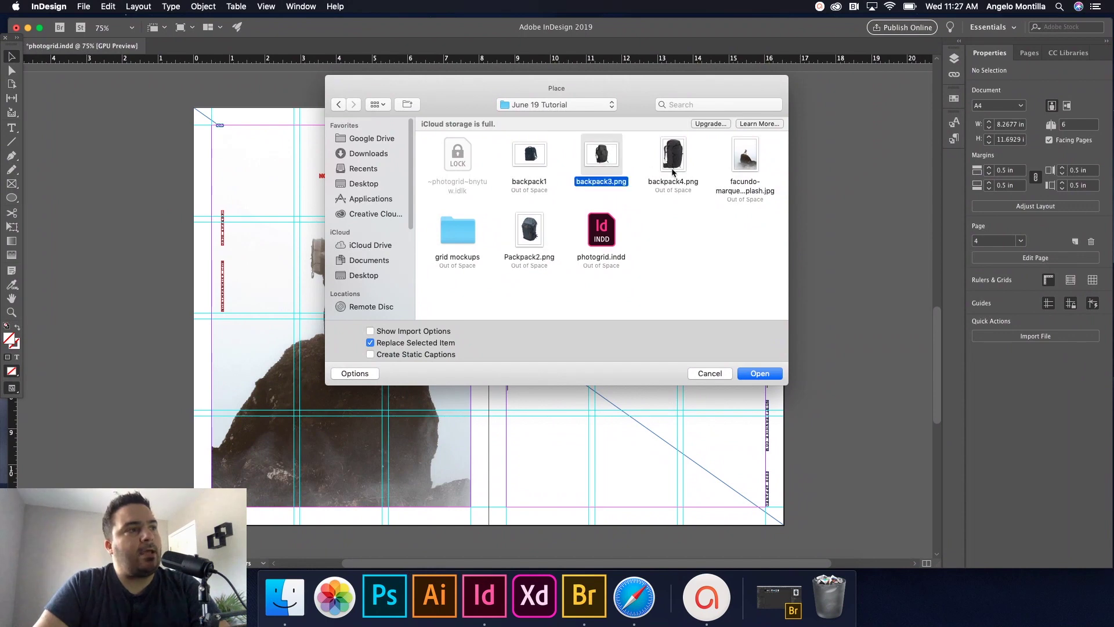
click(673, 155)
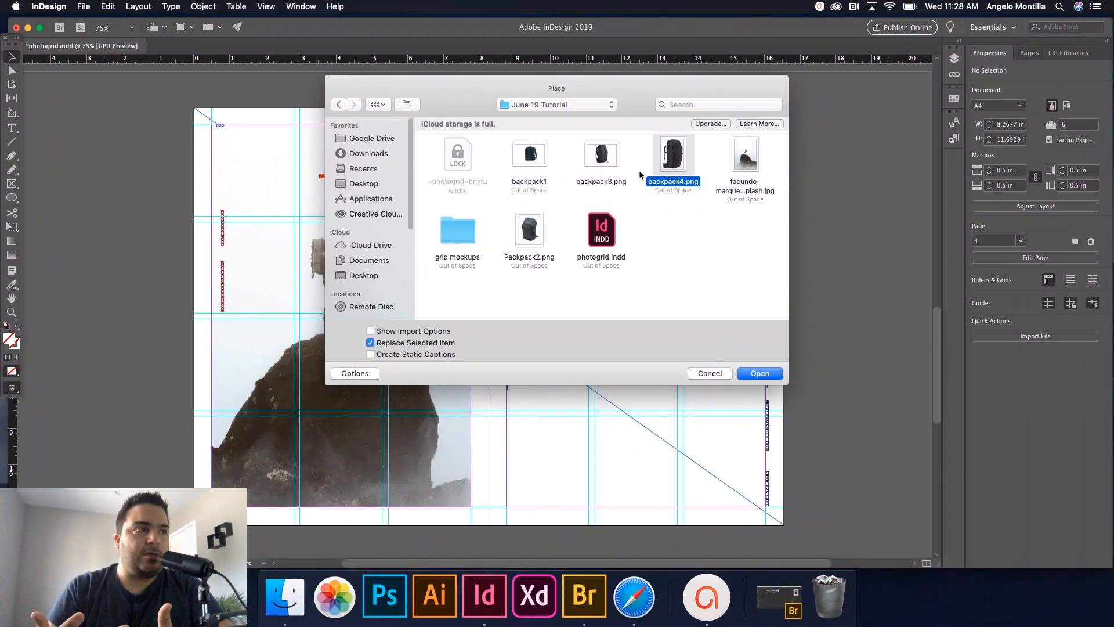
mouse_move(532, 155)
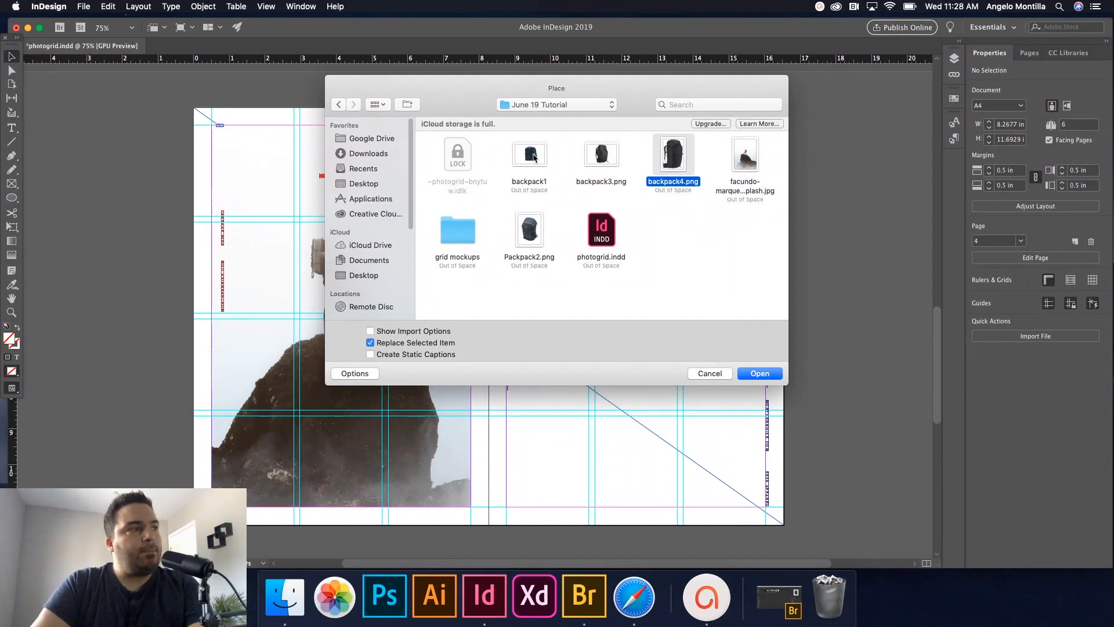
click(529, 153)
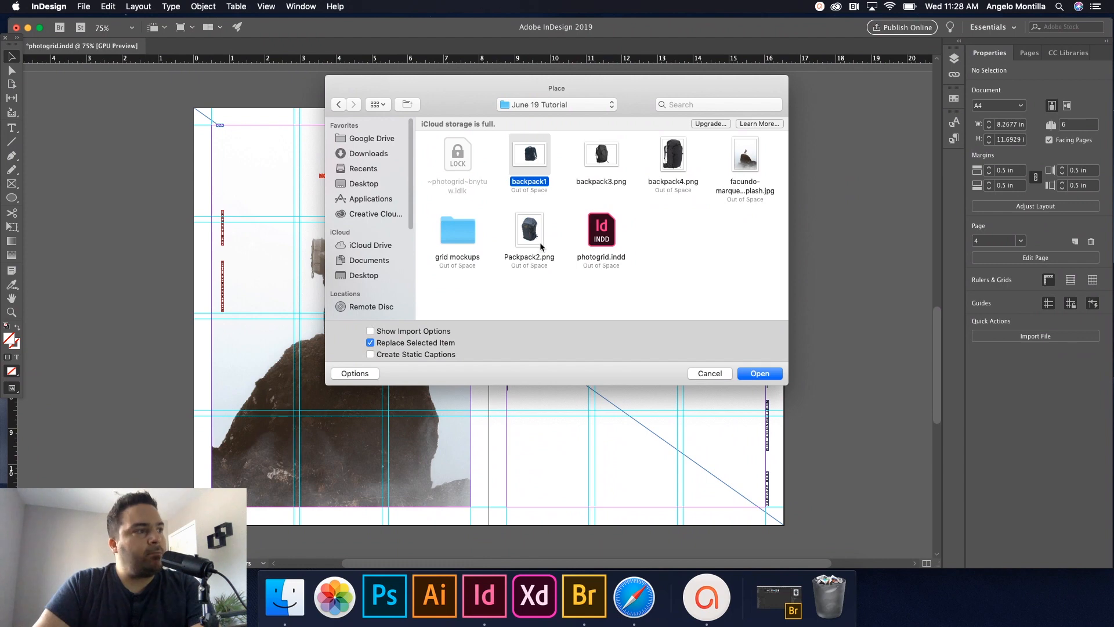
click(529, 230)
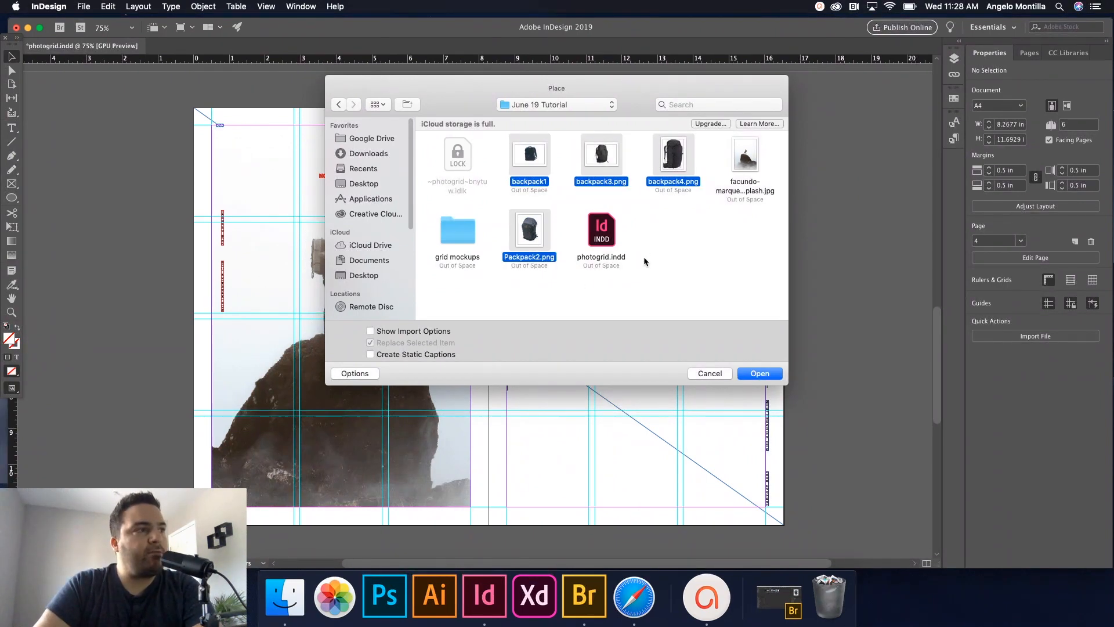
mouse_move(764, 356)
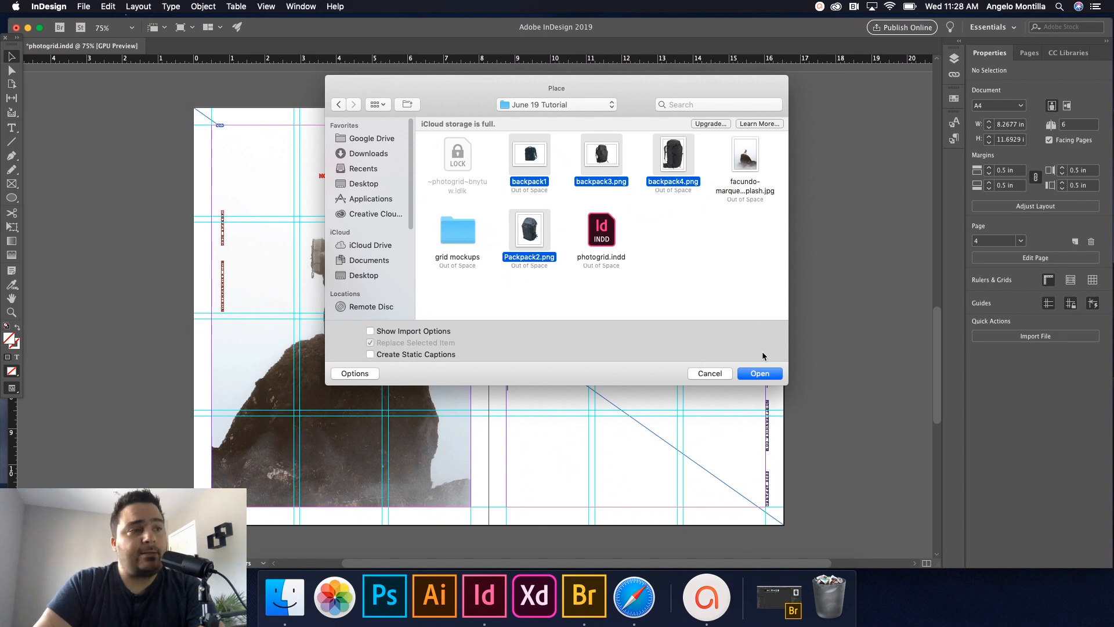
click(760, 373)
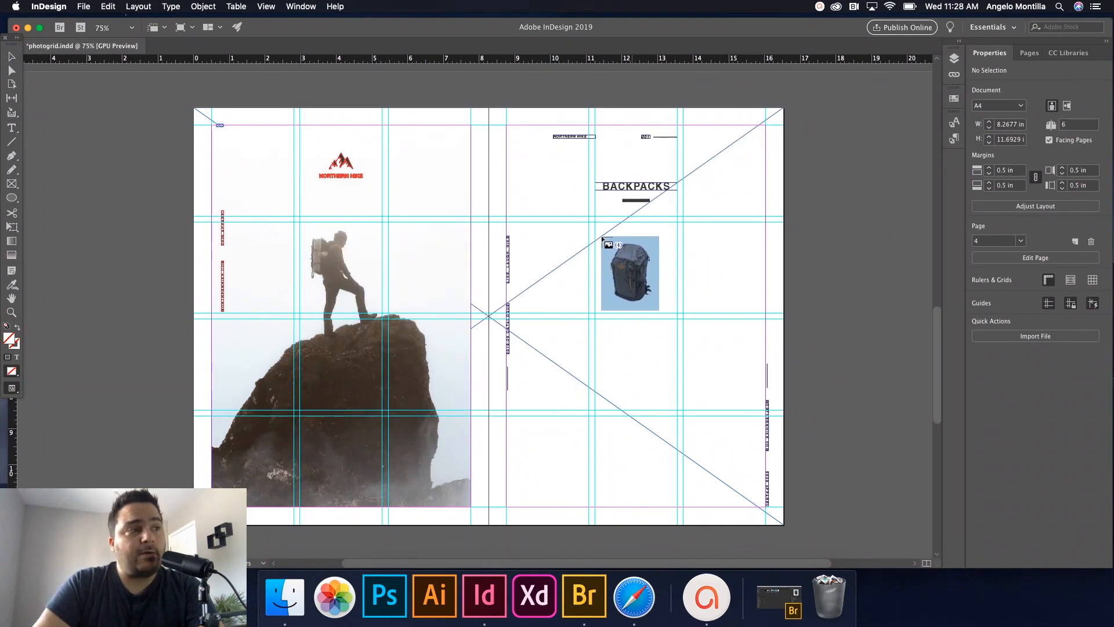
Step: Drag with the loaded place cursor to begin a frame under the BACKPACKS heading
drag(630, 273, 574, 254)
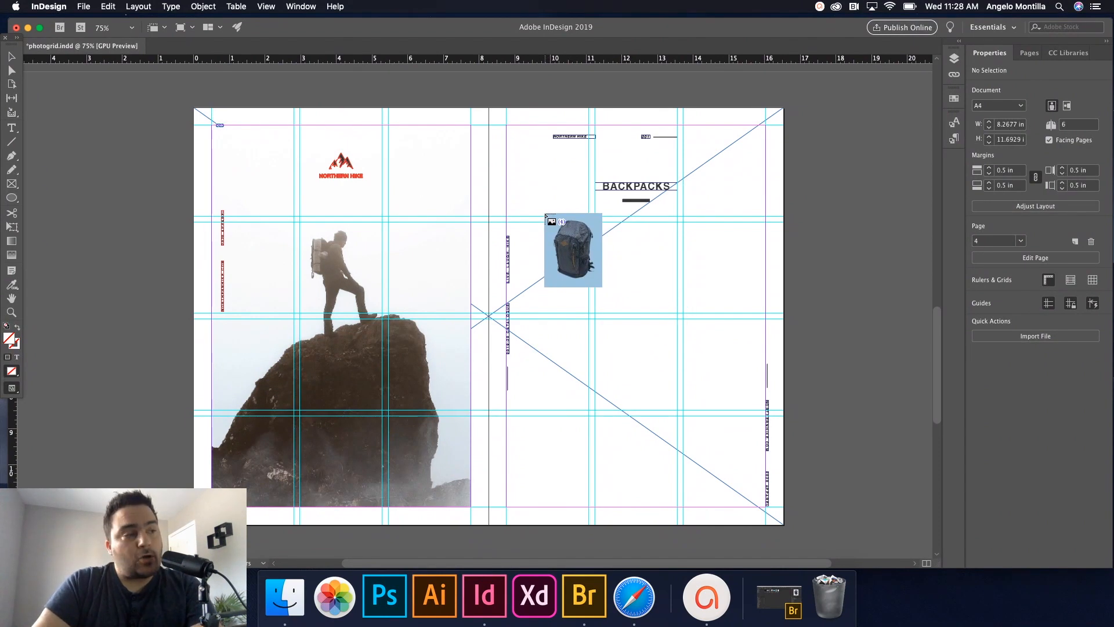
drag(573, 249, 585, 262)
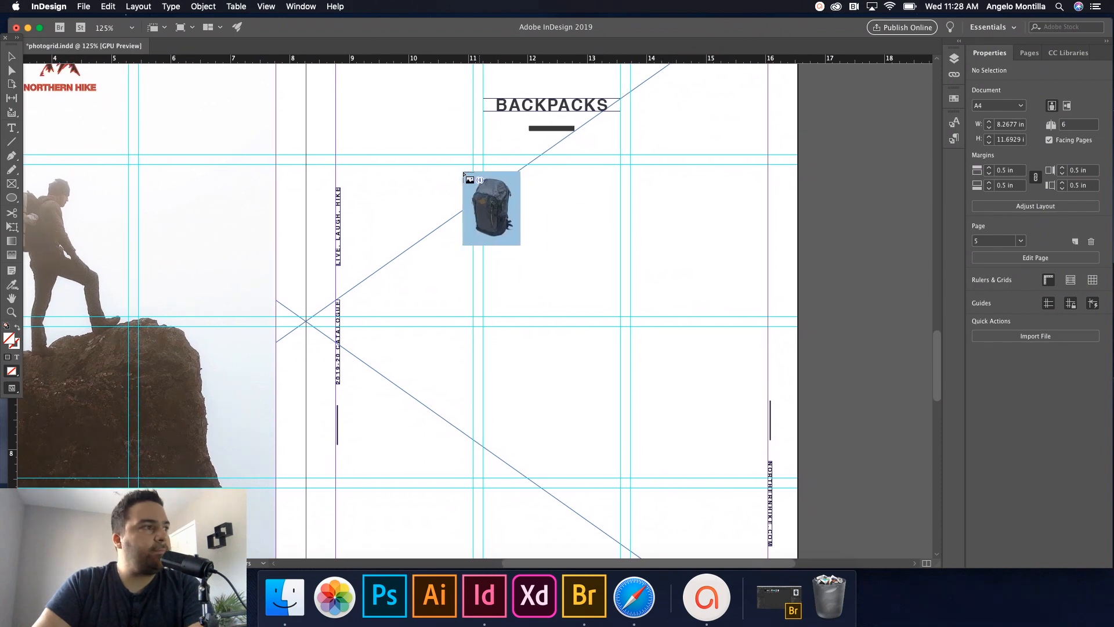
drag(491, 208, 459, 201)
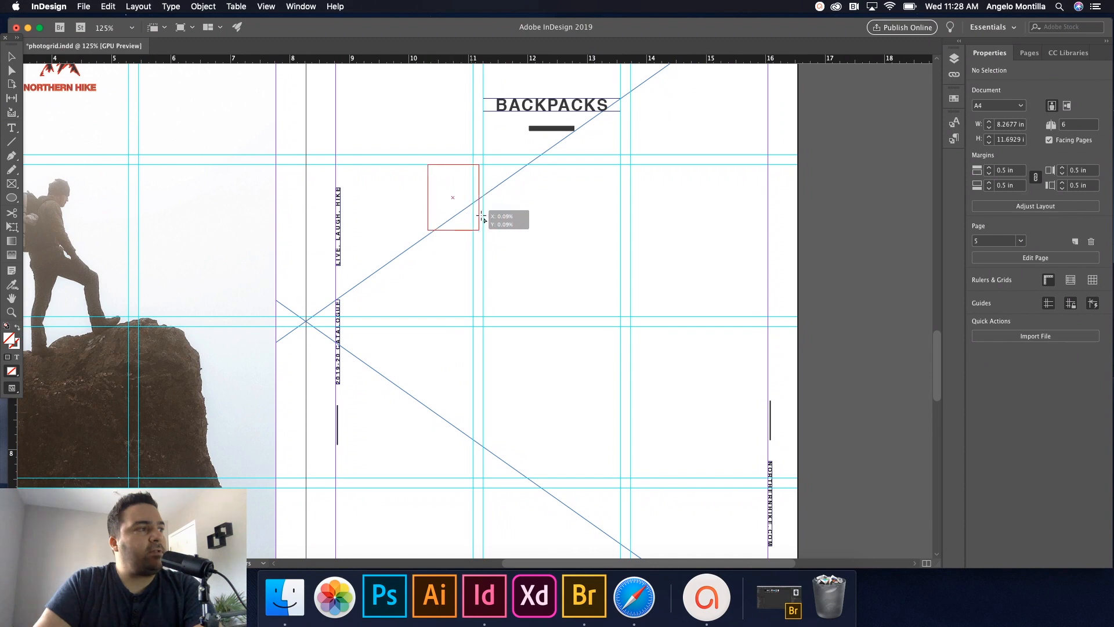
Step: Drag and resize the place area to set four backpack images in a 2×2 grid
drag(480, 221, 629, 338)
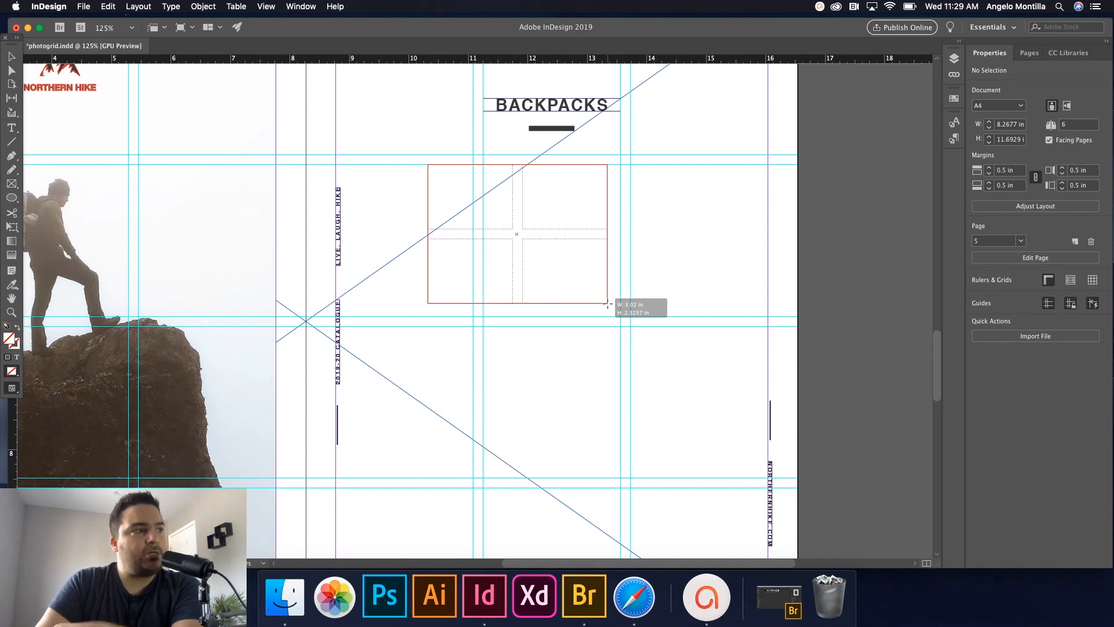
drag(608, 304, 661, 348)
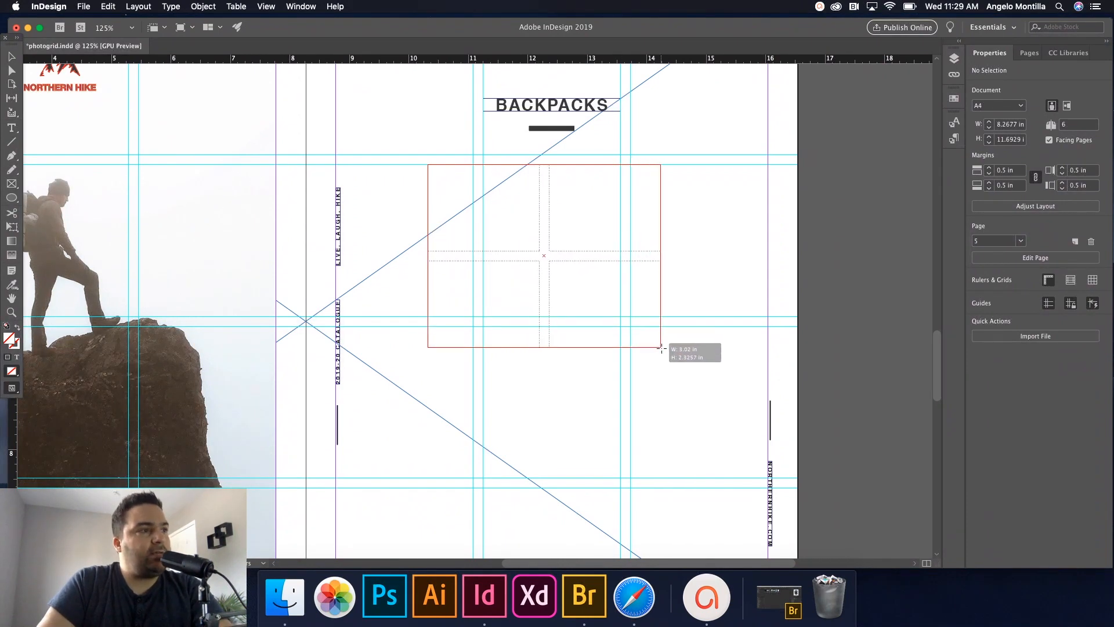
drag(661, 348, 659, 384)
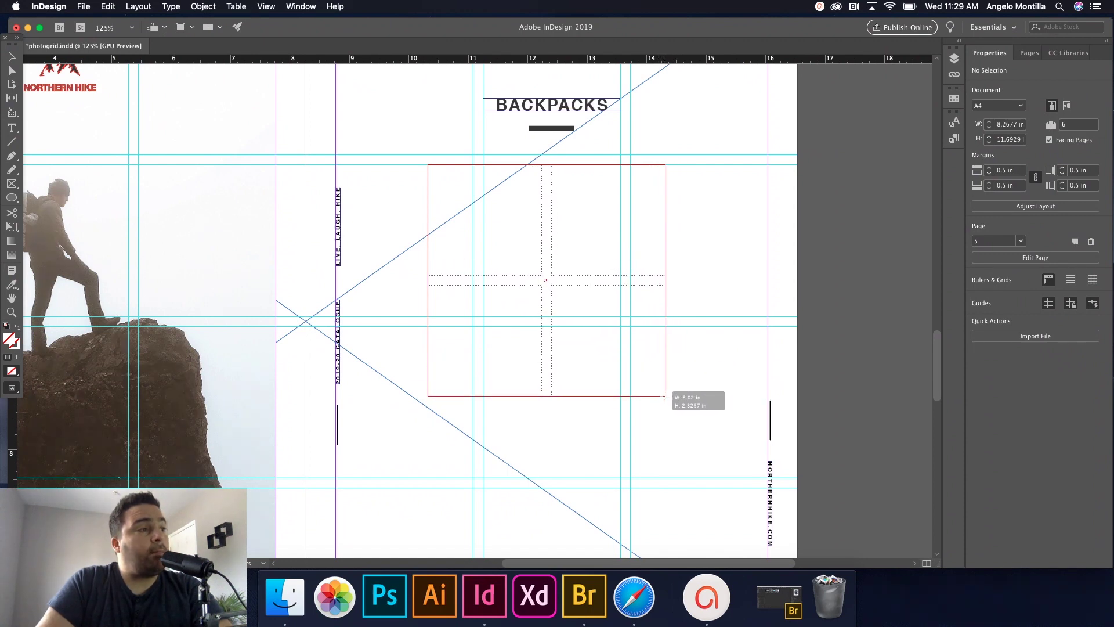
drag(665, 397, 652, 386)
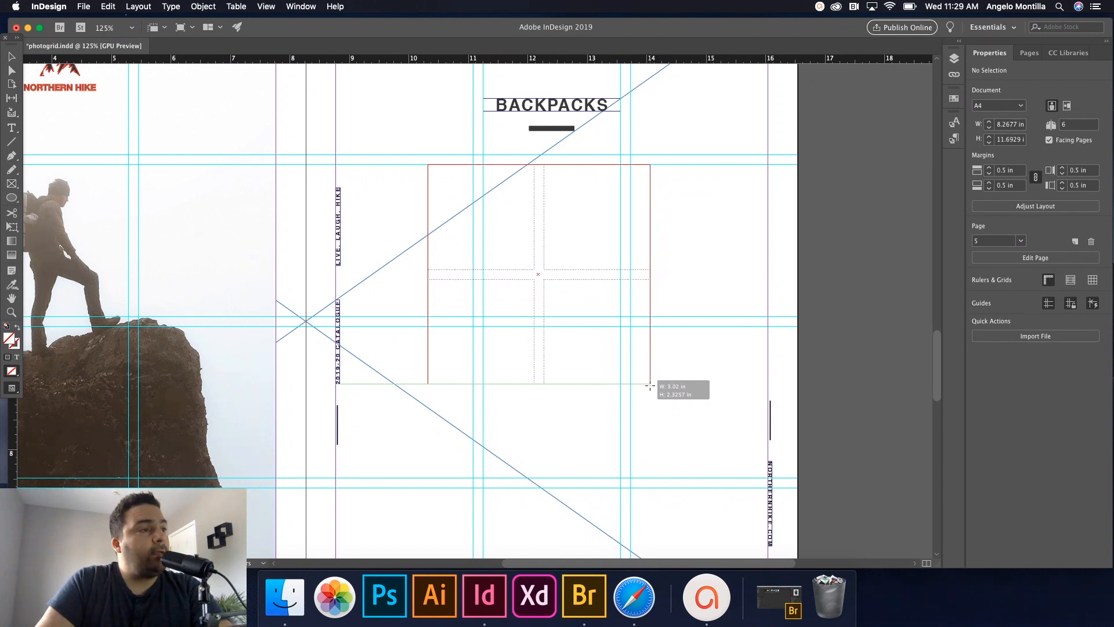
drag(648, 386, 654, 400)
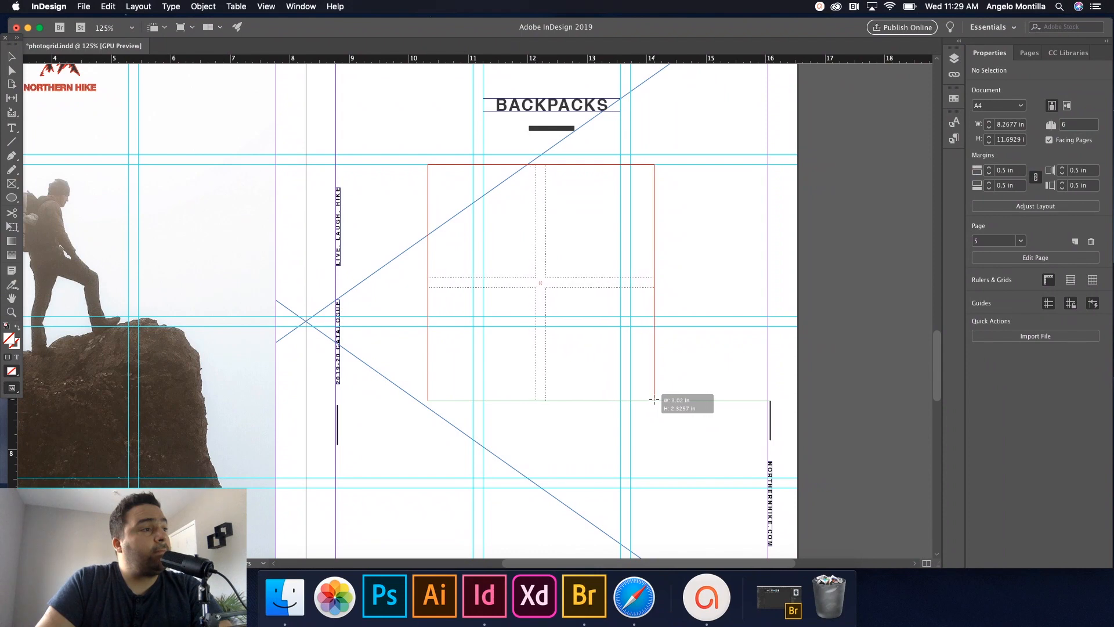
drag(654, 400, 654, 389)
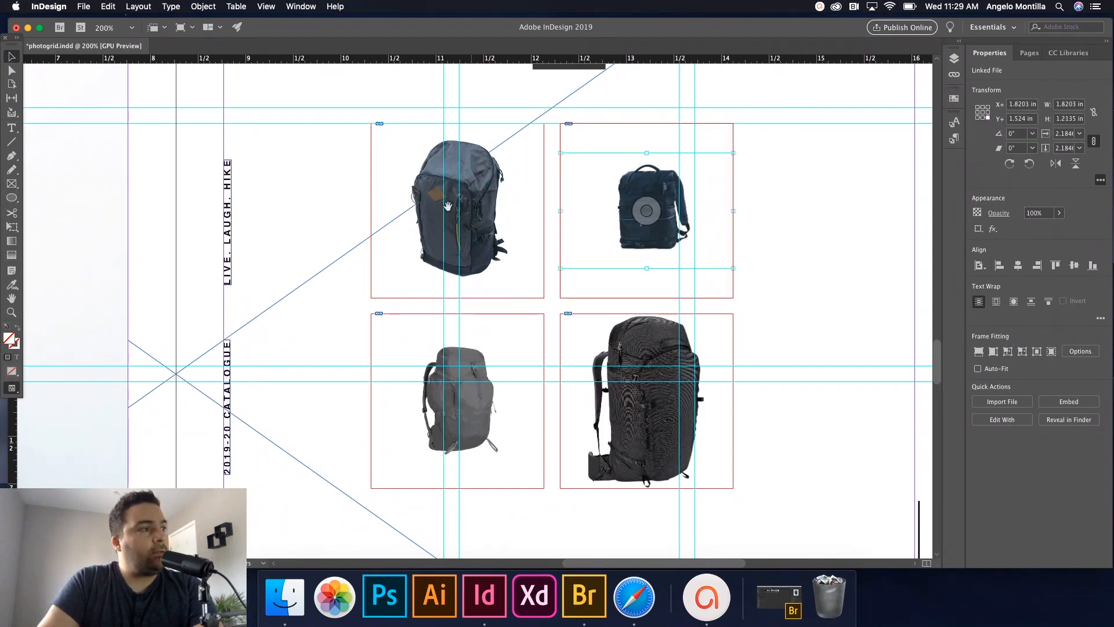
Step: Shift and enlarge the top-left, top-right and bottom-left backpacks inside their frames, then deselect
click(451, 212)
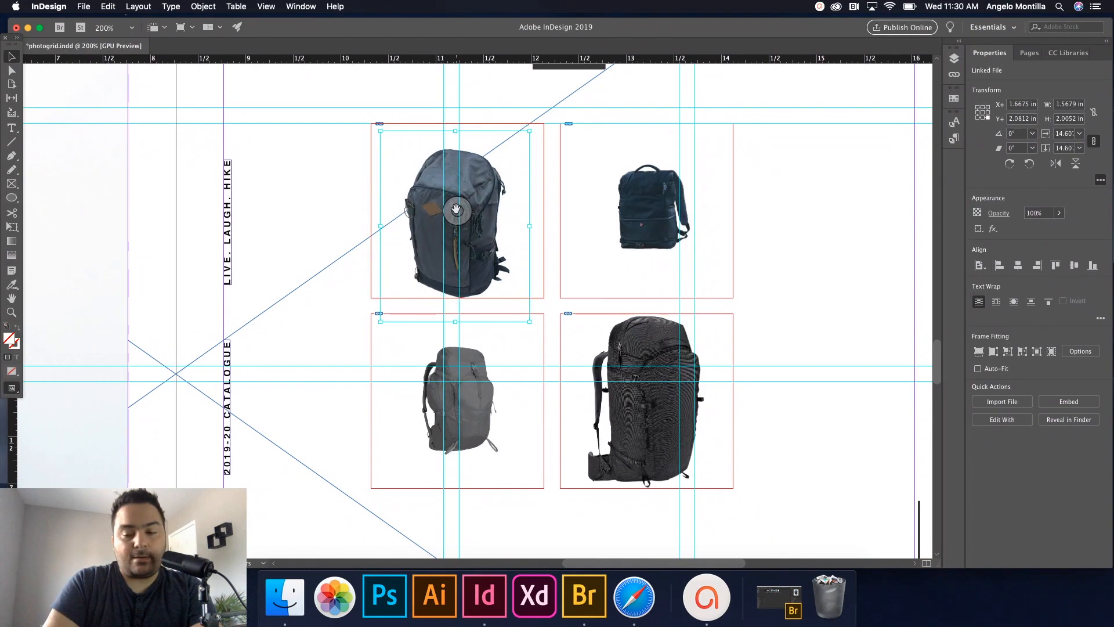
drag(455, 213, 455, 199)
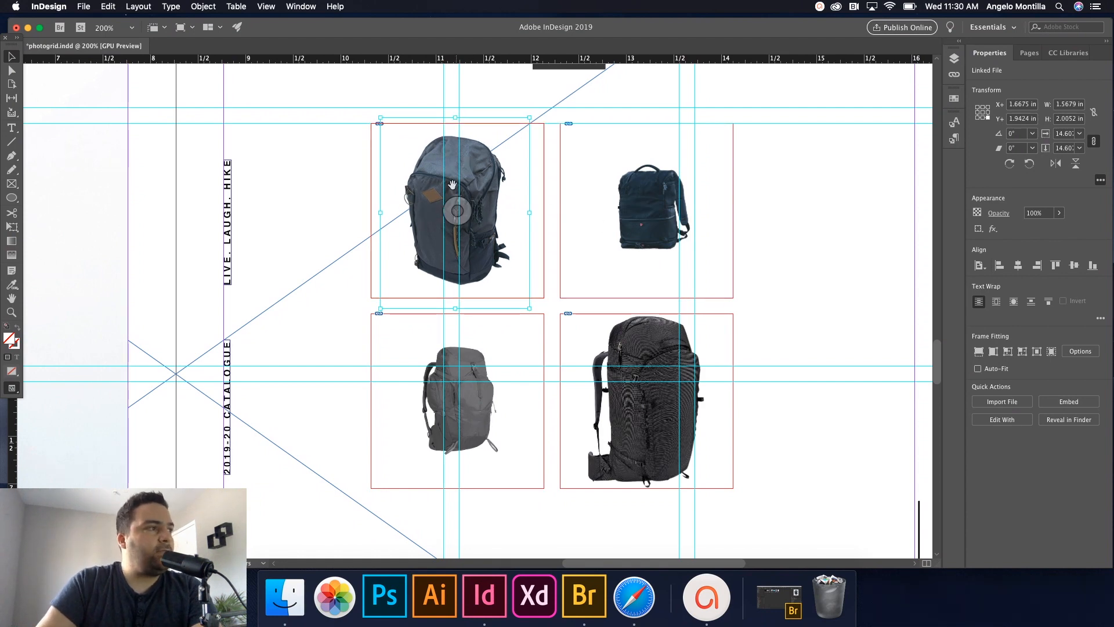
click(647, 210)
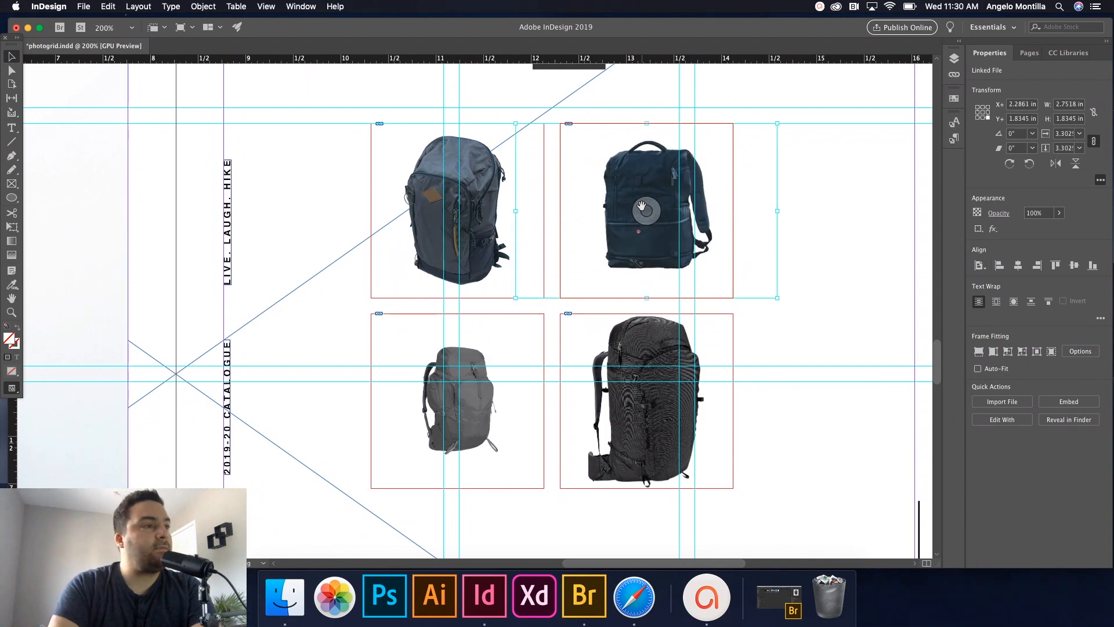
click(457, 401)
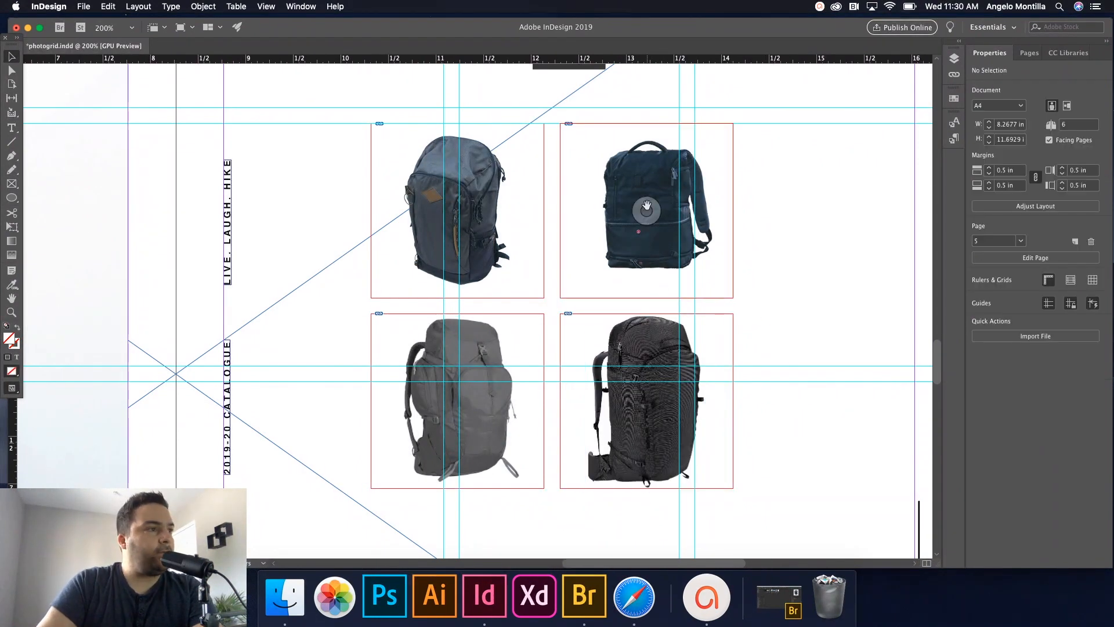
click(647, 211)
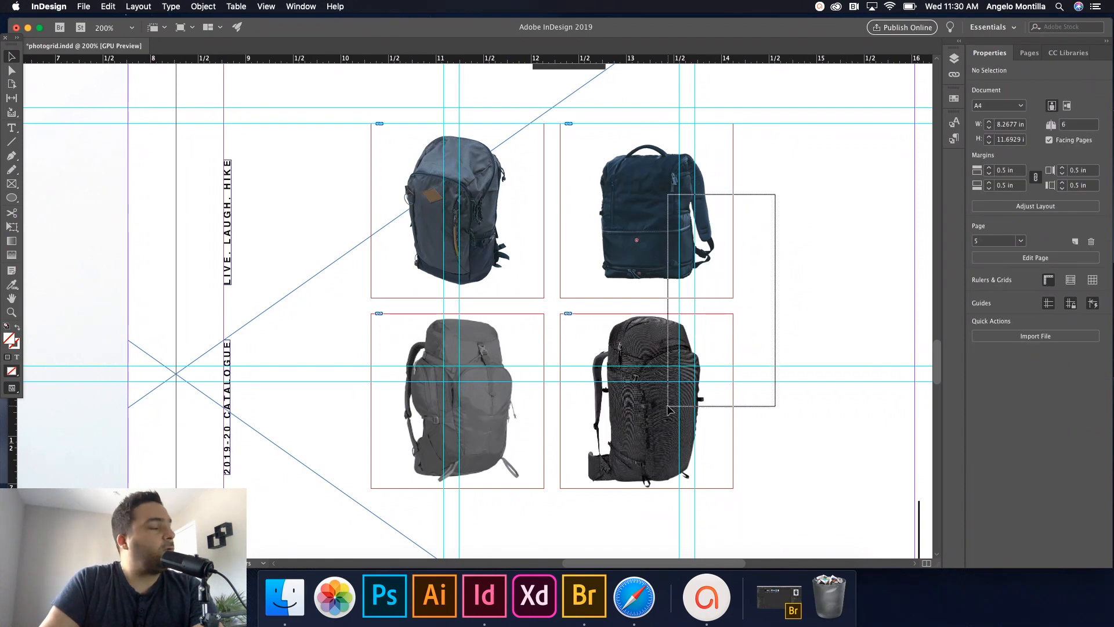
Step: Move the right column of frames rightward and enlarge the bottom-right backpack
click(646, 210)
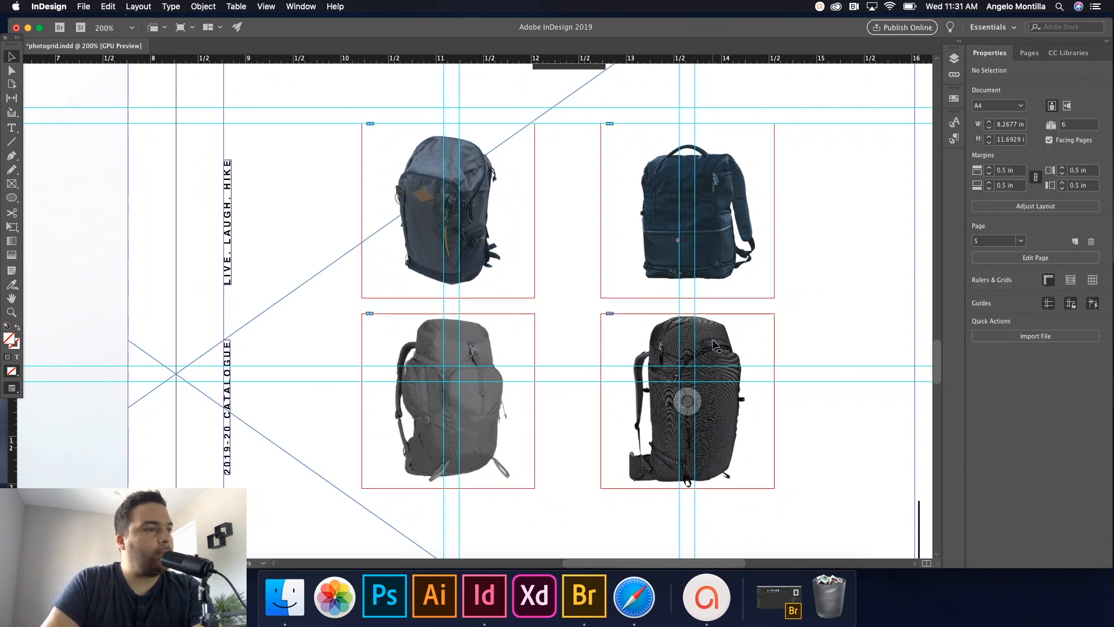
click(688, 402)
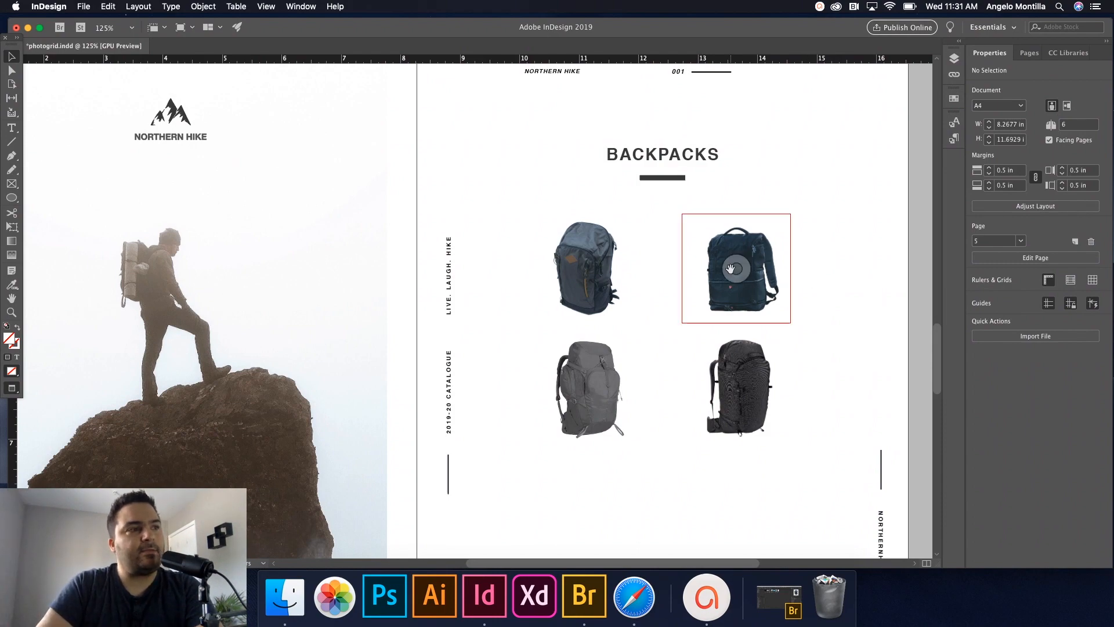
Step: Drag the bottom two backpack frames lower to widen the row gap, then deselect
click(735, 269)
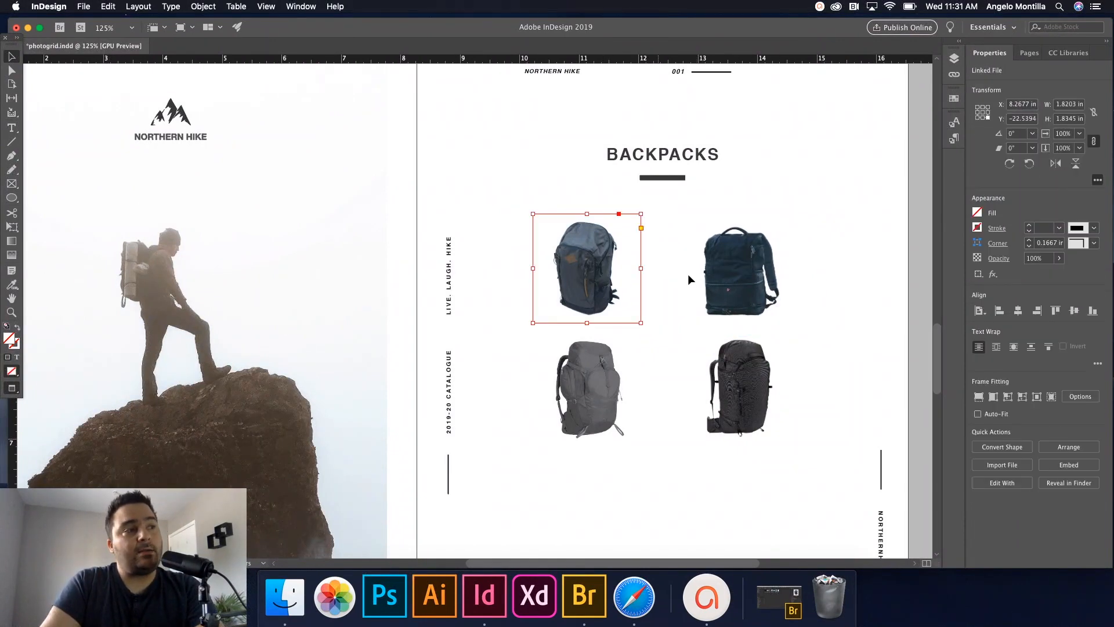
click(736, 387)
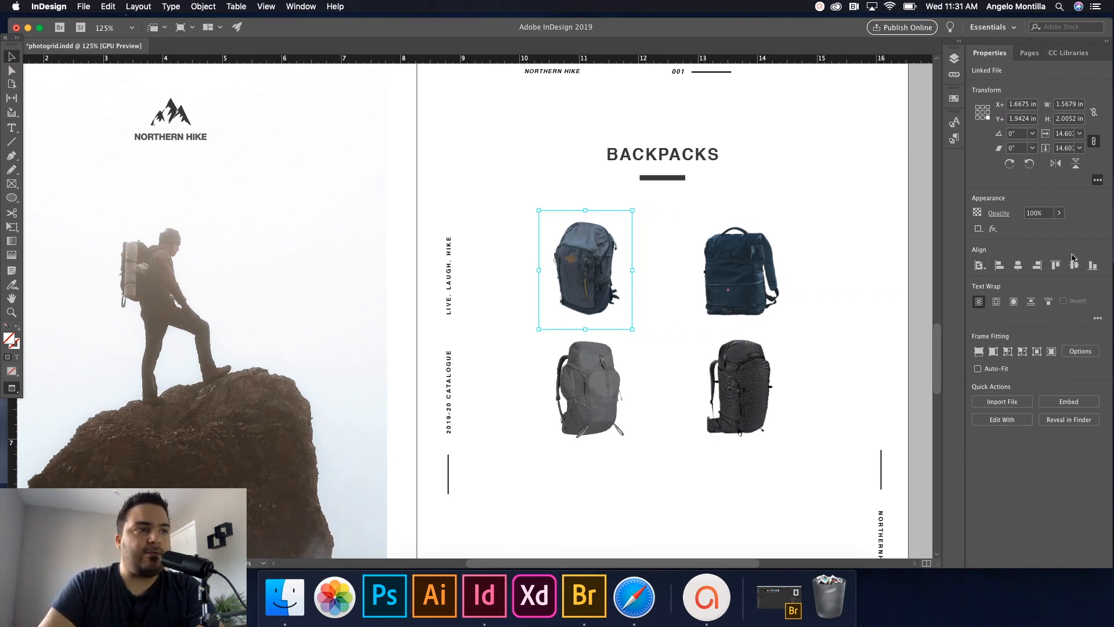
click(517, 363)
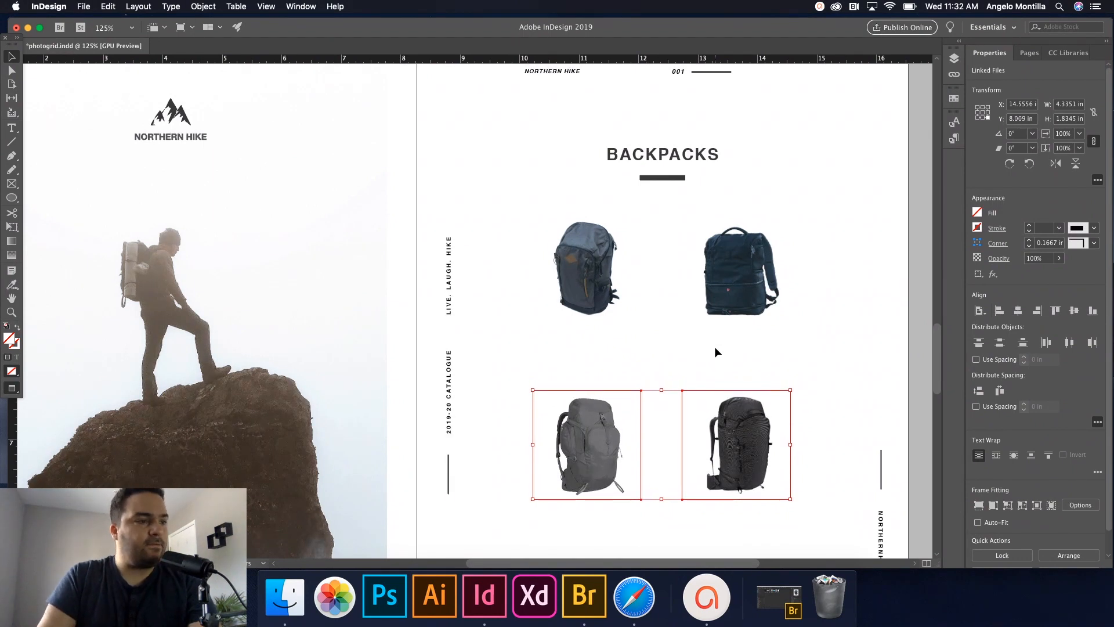
click(884, 331)
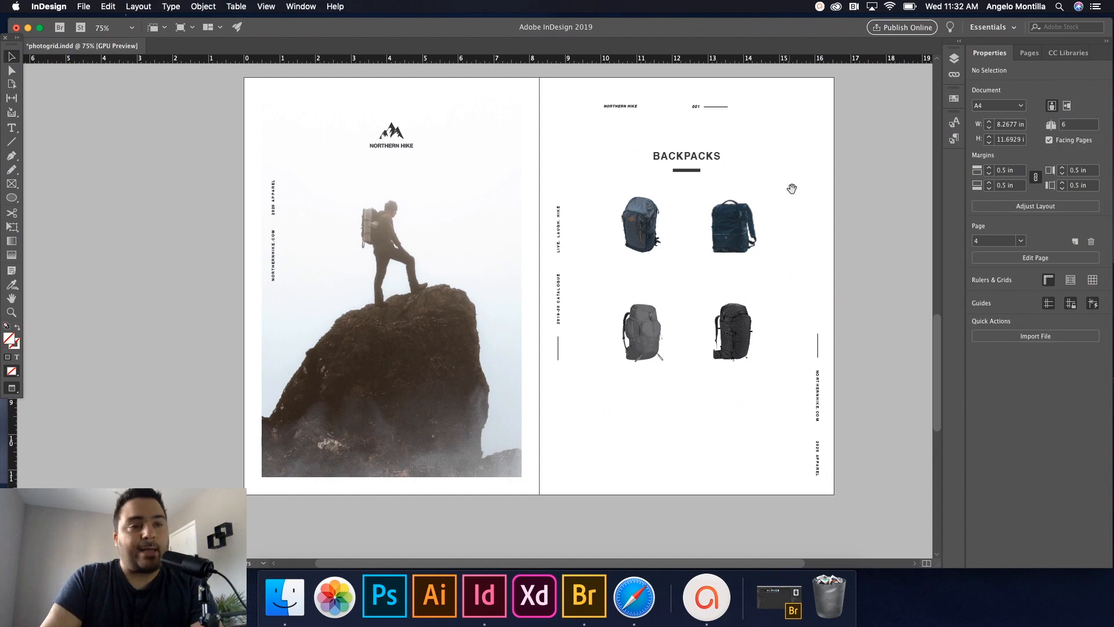
Step: Scroll and check the top and bottom-left backpack frames, leaving the 2×2 grid unchanged
scroll(down, 3)
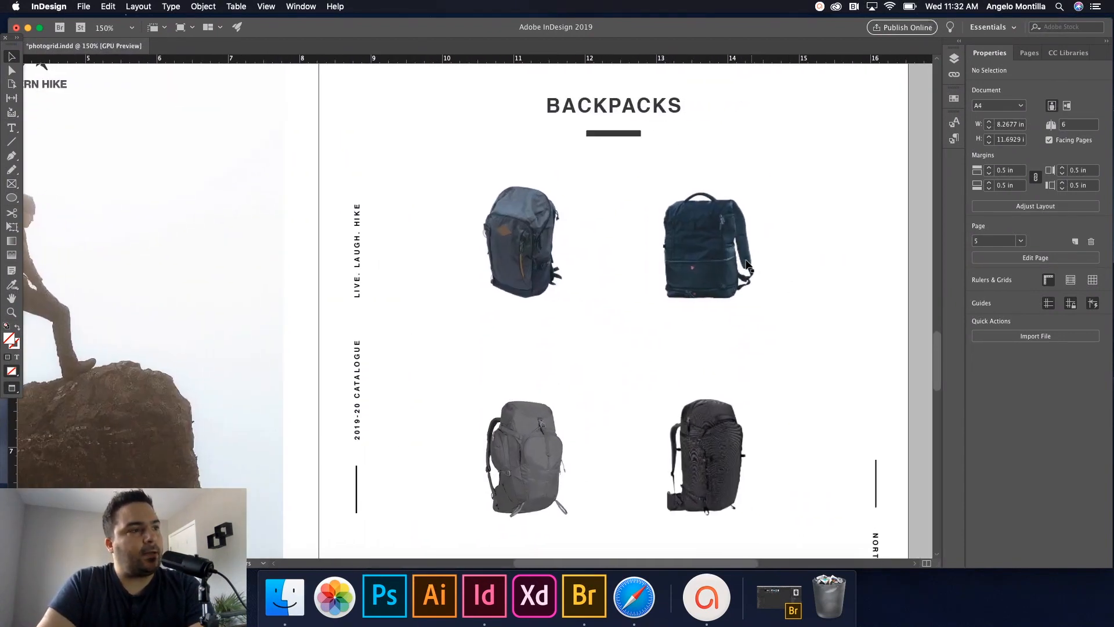
click(704, 245)
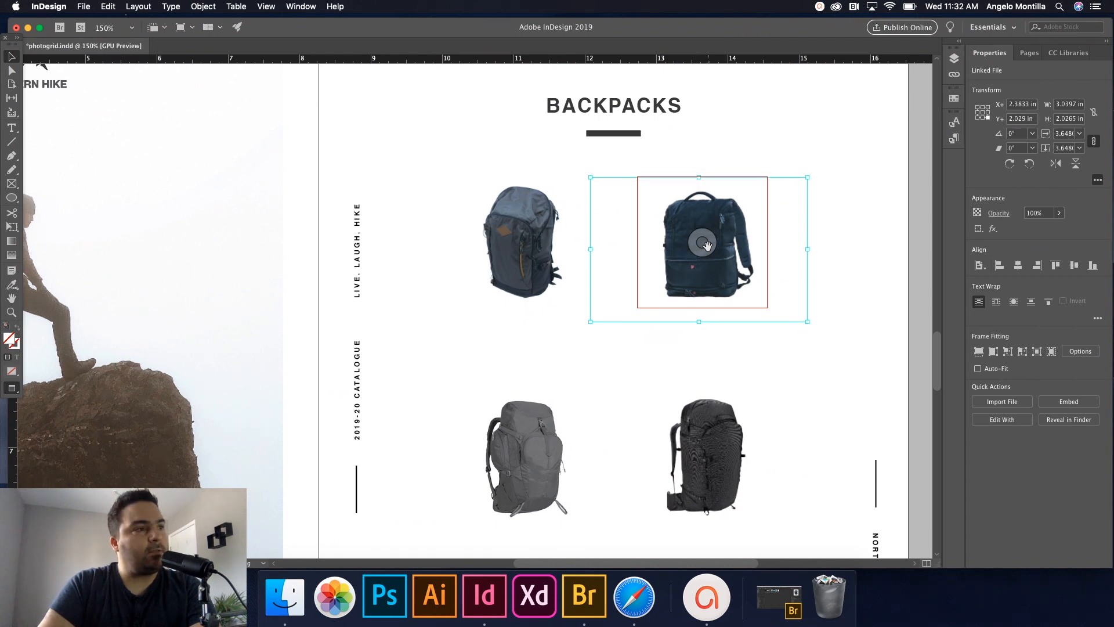
click(786, 252)
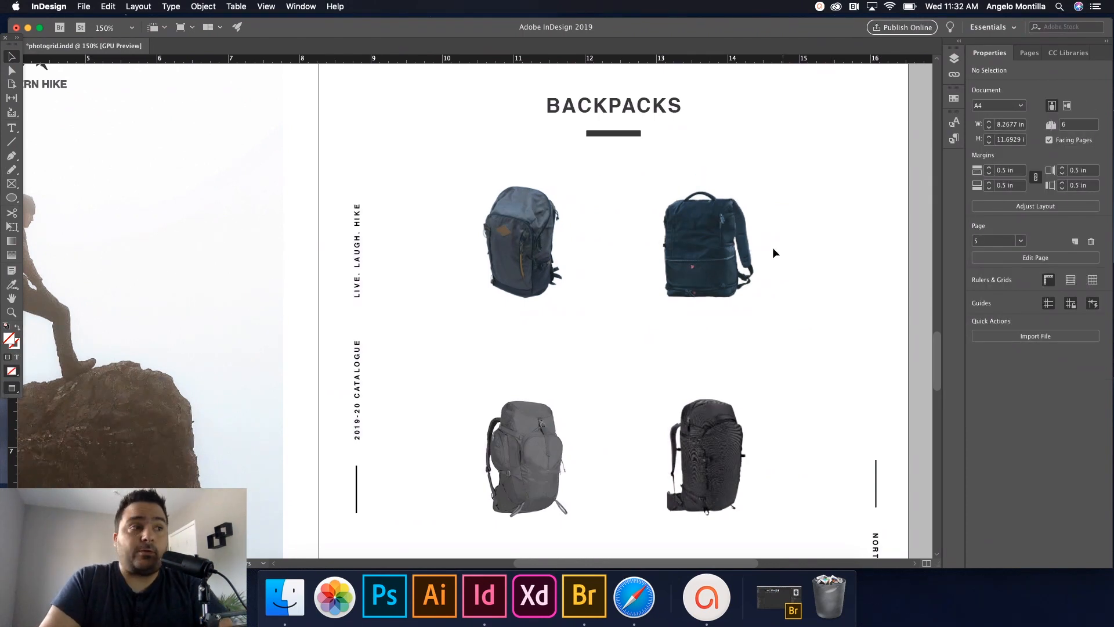
click(702, 243)
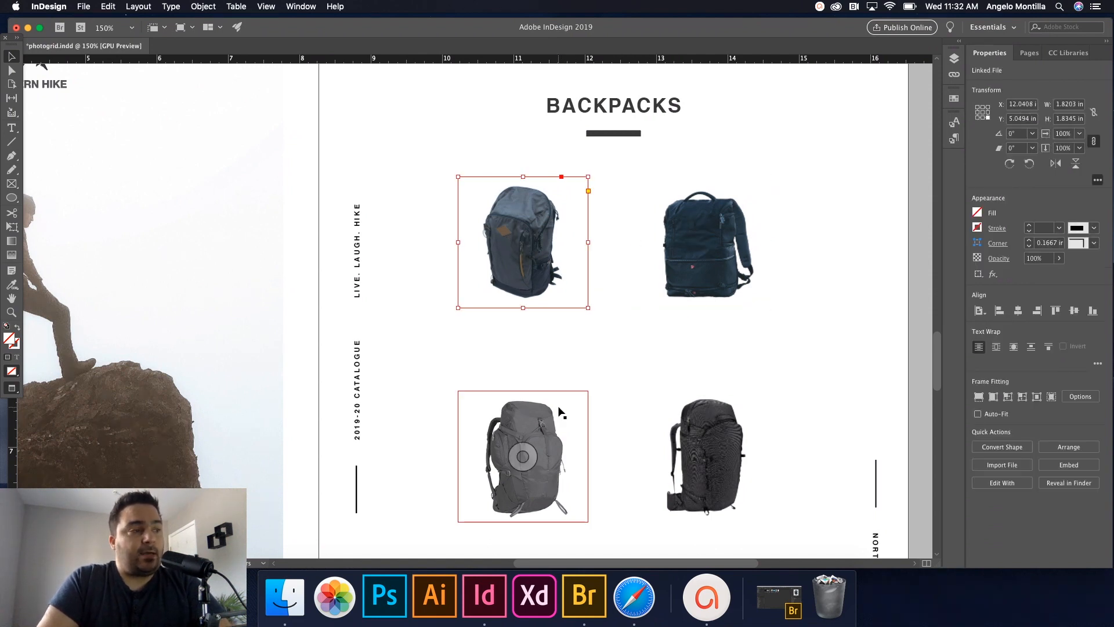
click(523, 456)
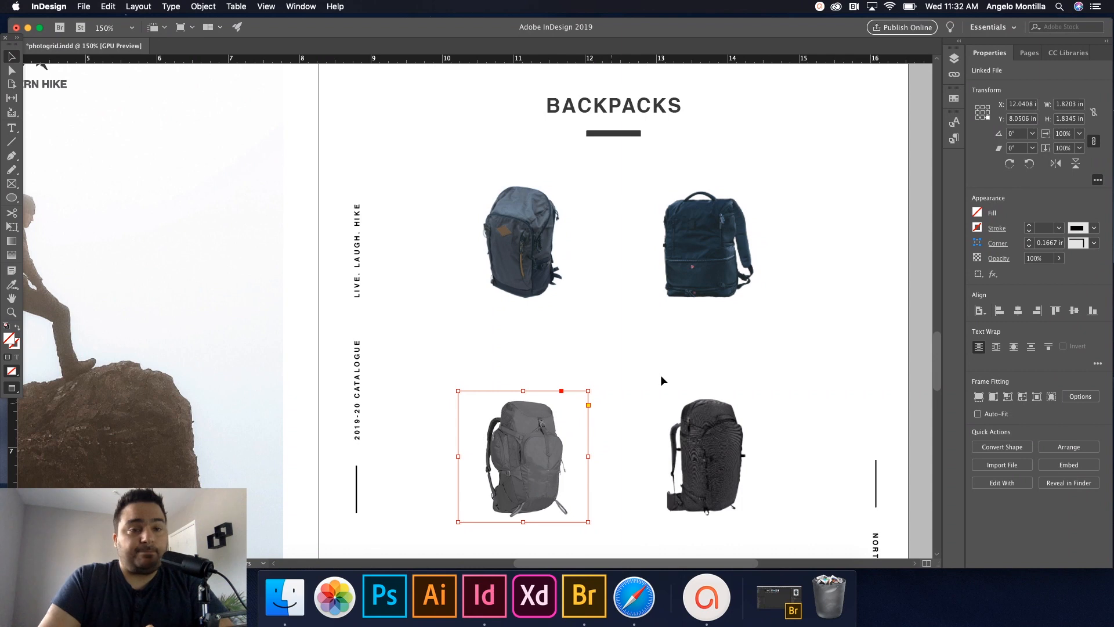
mouse_move(684, 370)
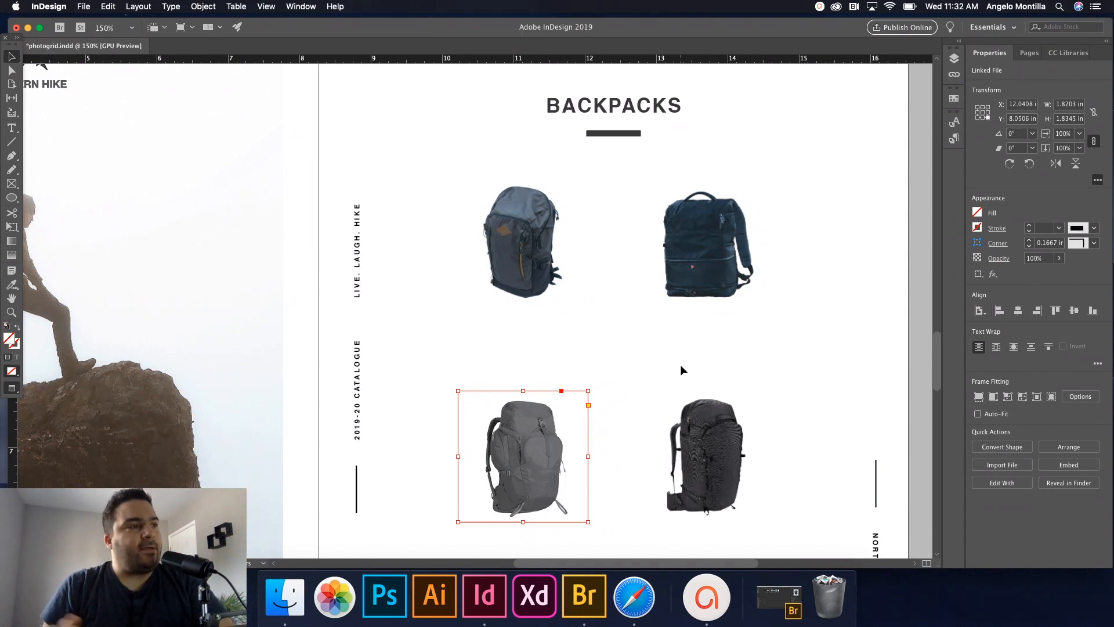
mouse_move(755, 308)
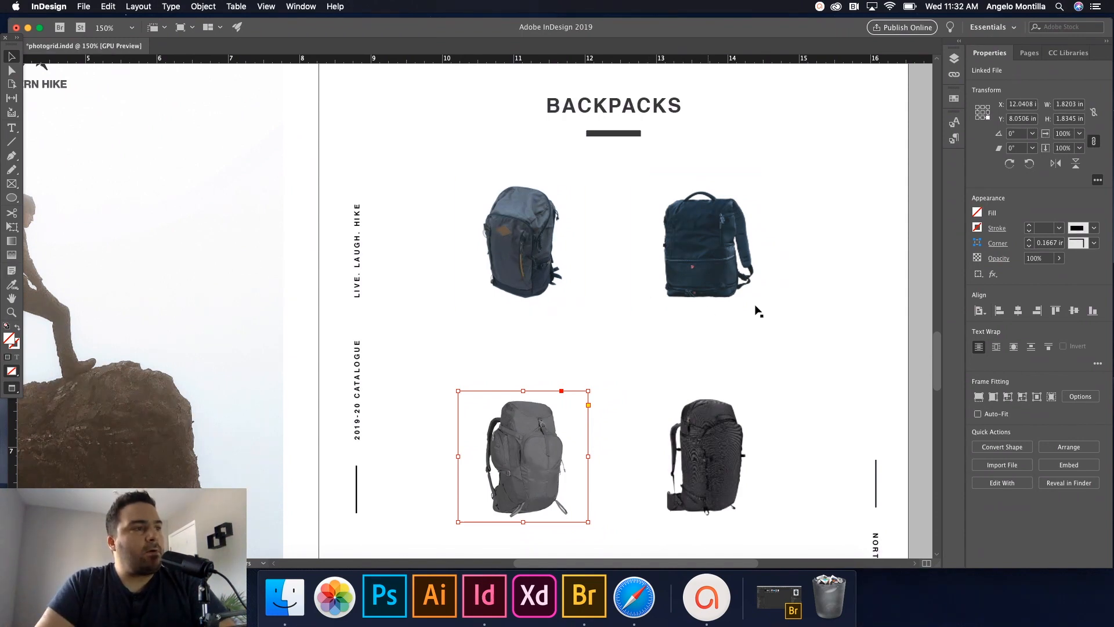
click(822, 293)
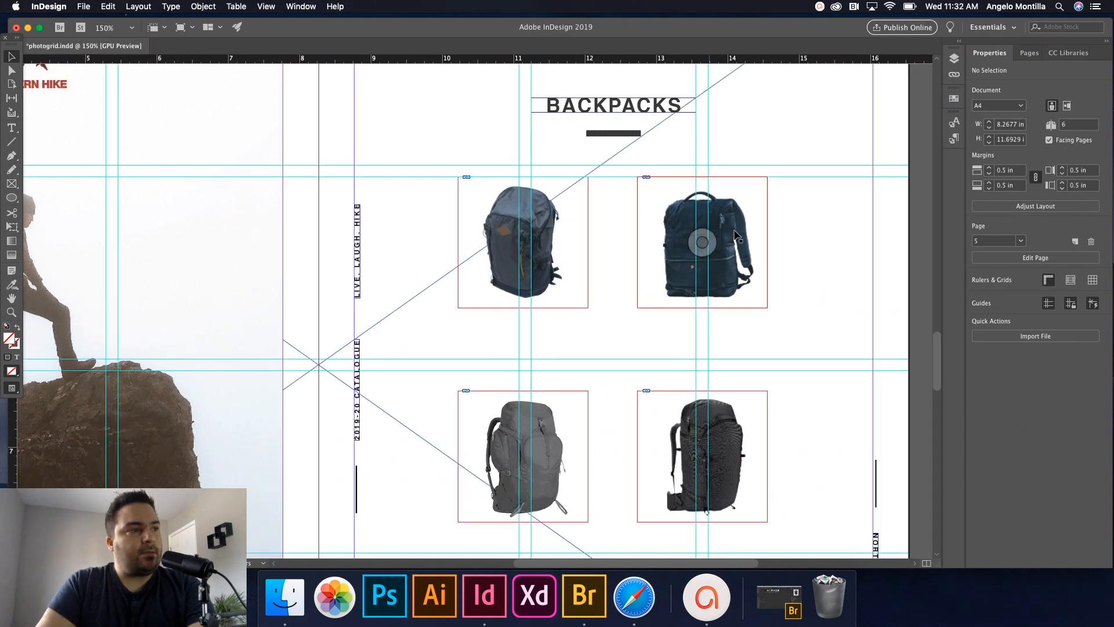
Step: Add a $69.99 price line beneath each of the four backpack photos
scroll(down, 3)
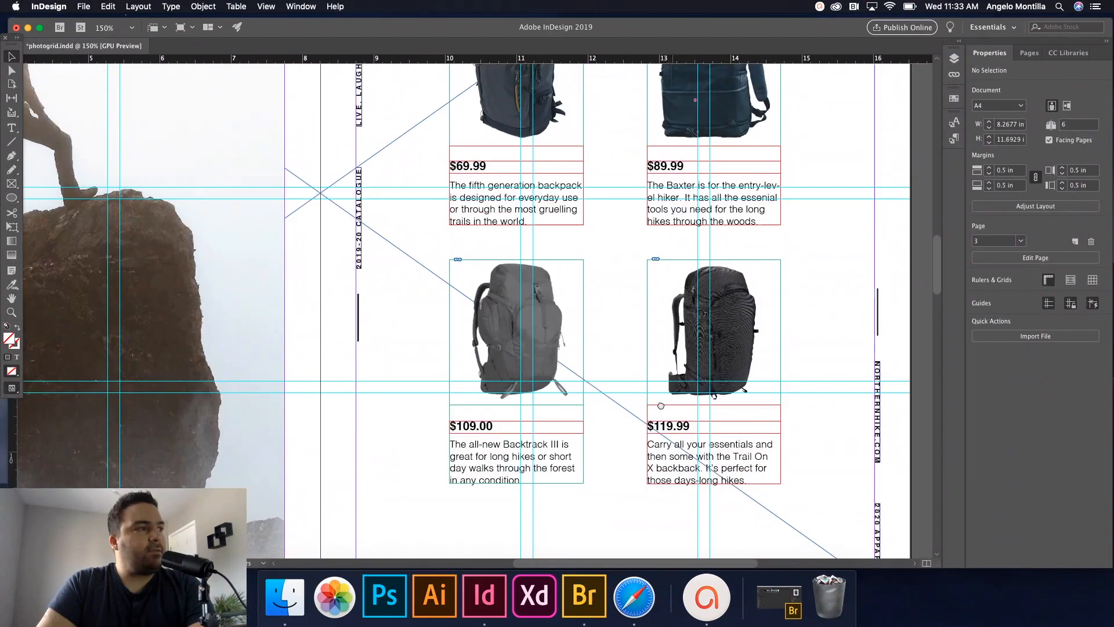
click(482, 167)
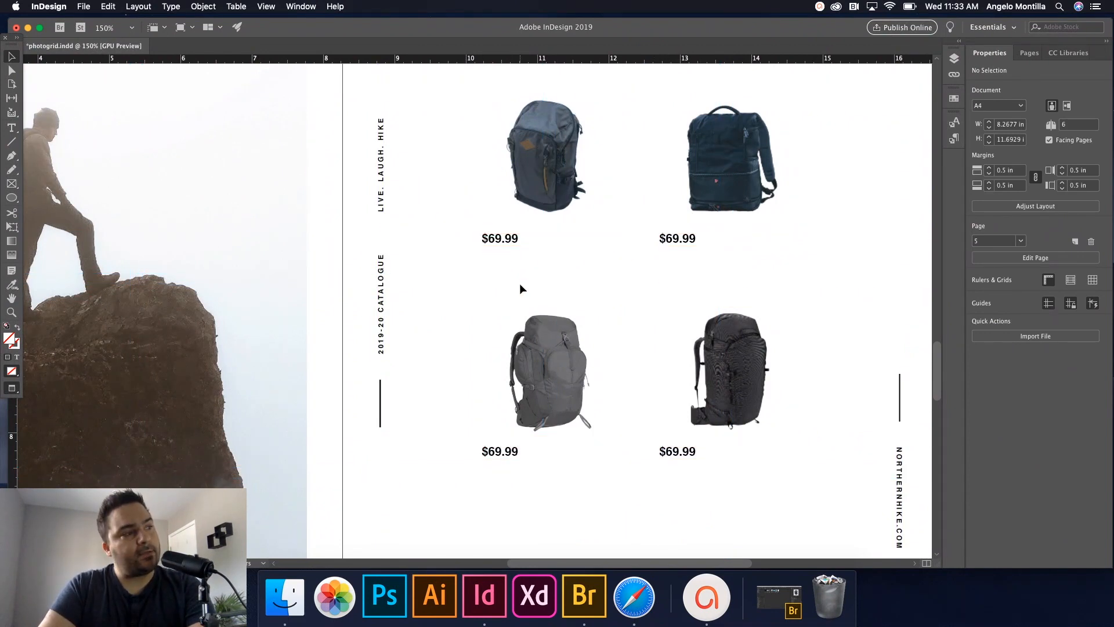
mouse_move(548, 279)
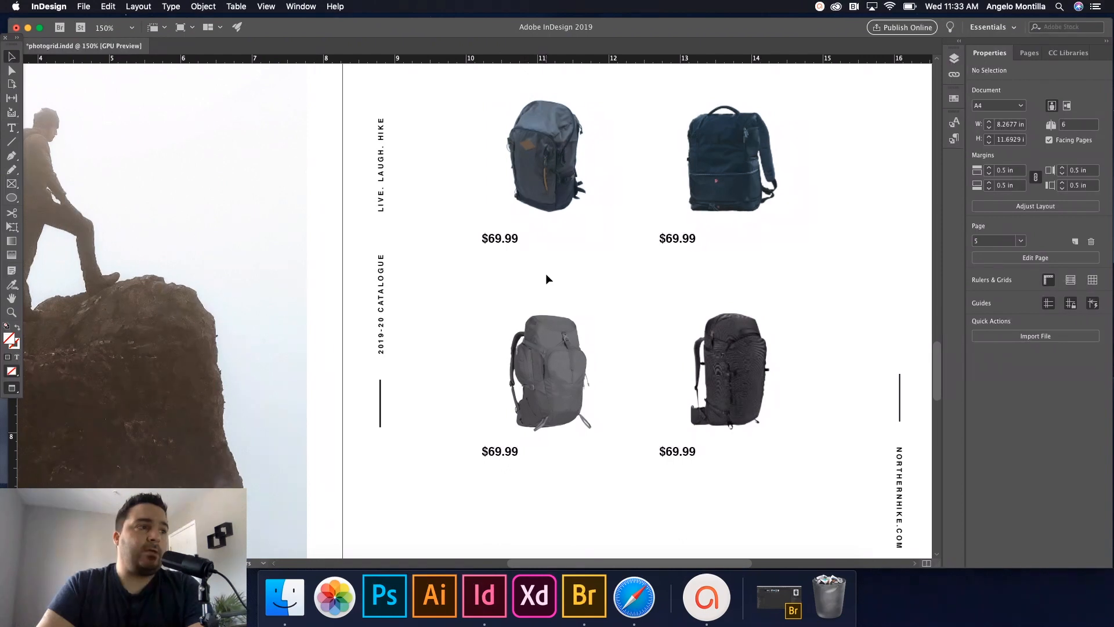
click(726, 155)
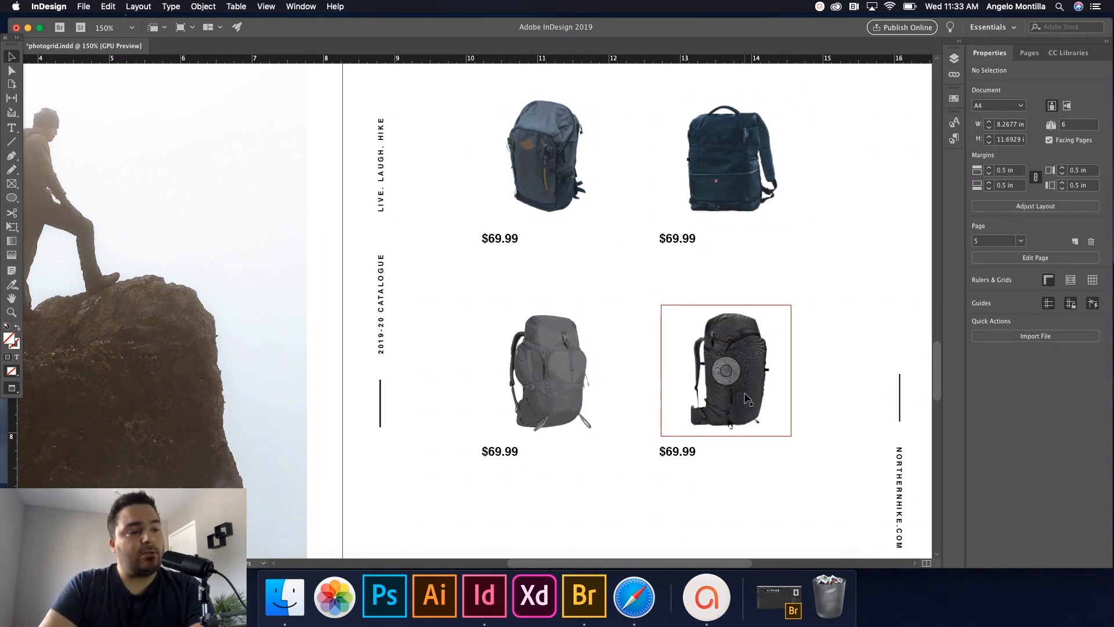
mouse_move(718, 394)
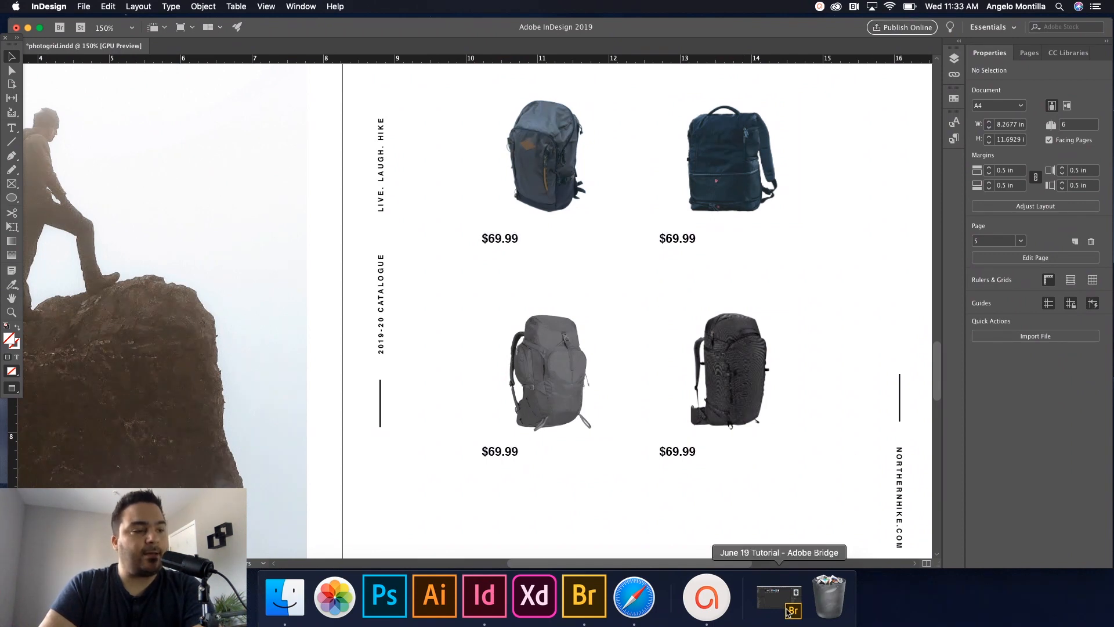
mouse_move(788, 614)
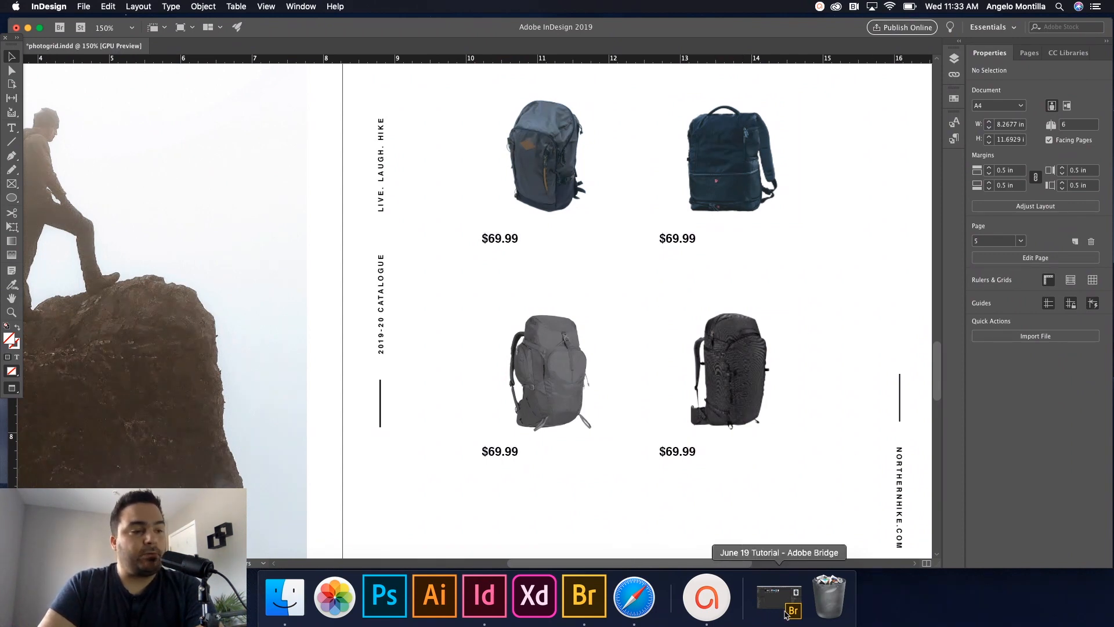
Step: Switch to Bridge and view metadata for backpack4, backpack1 and backpack3
click(779, 597)
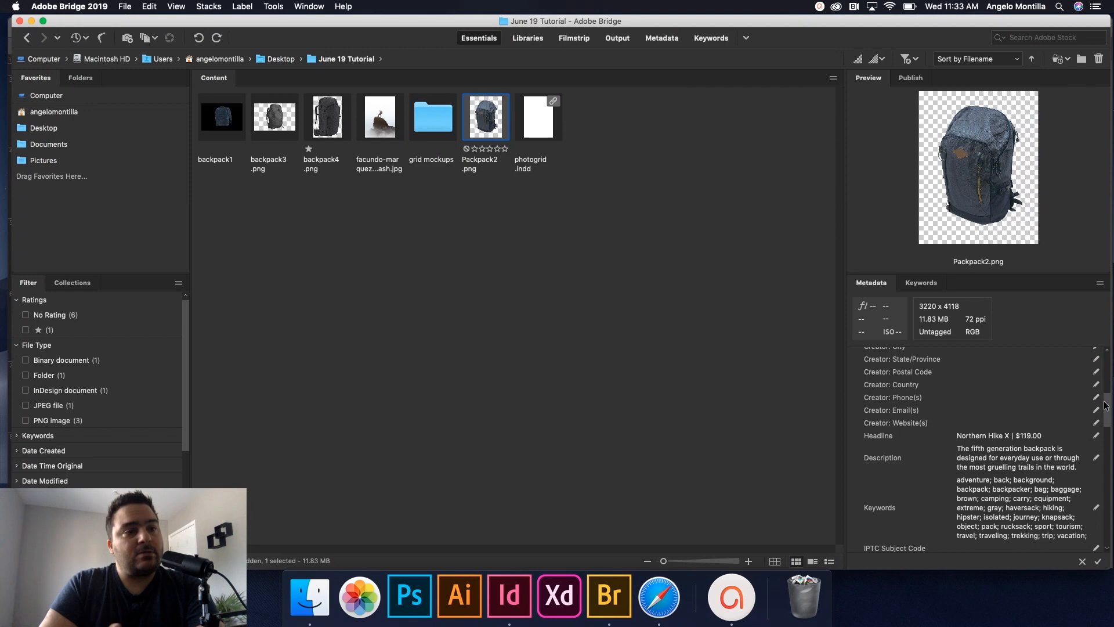
mouse_move(642, 218)
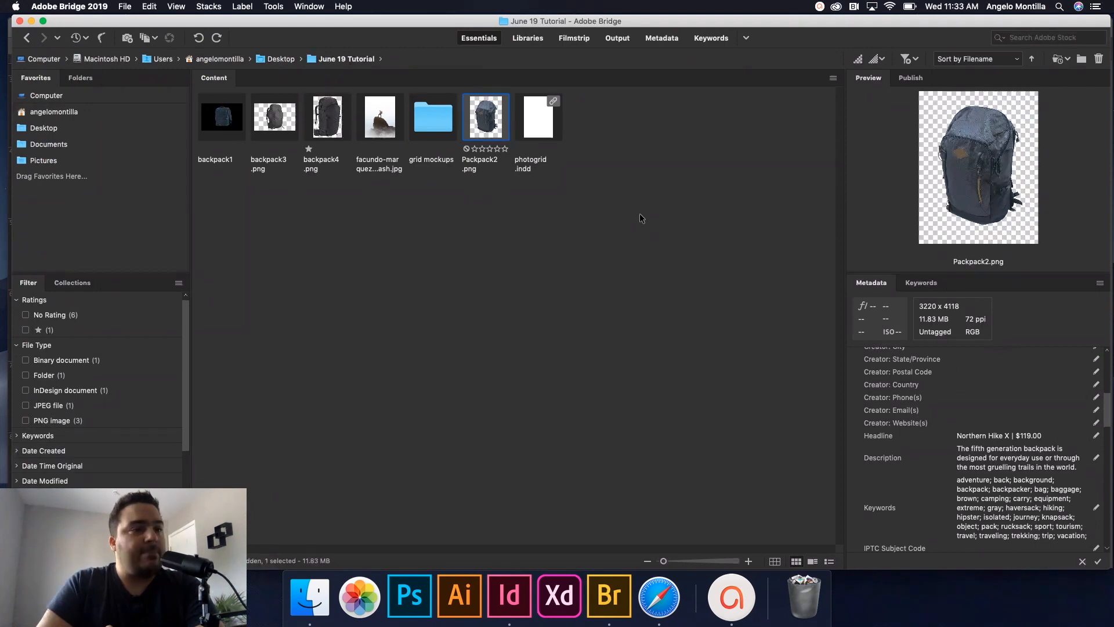
mouse_move(250, 127)
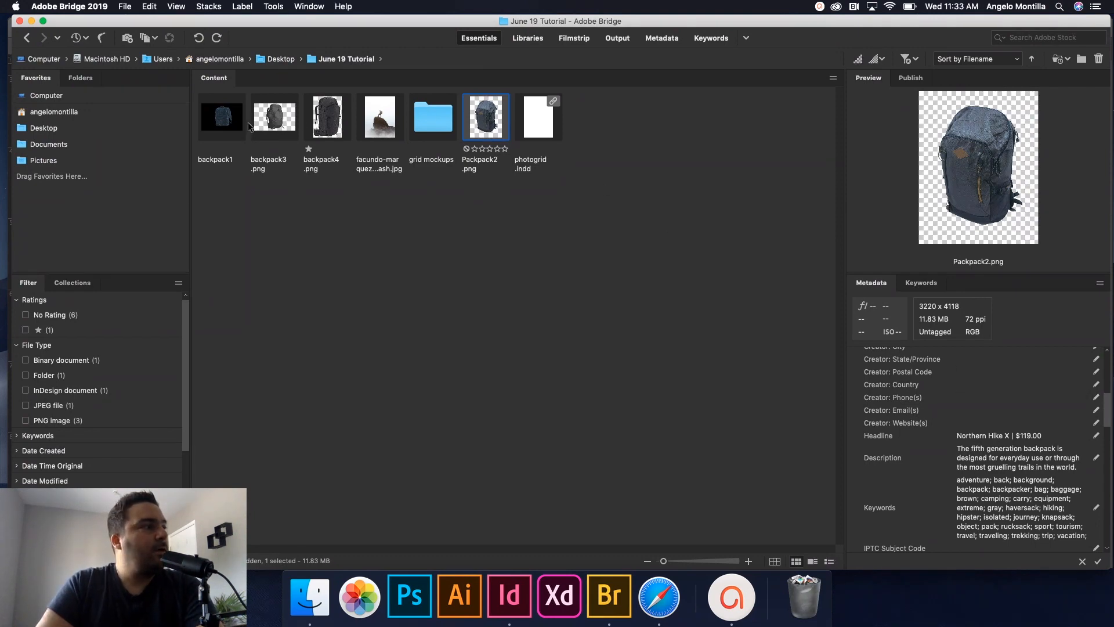
click(327, 117)
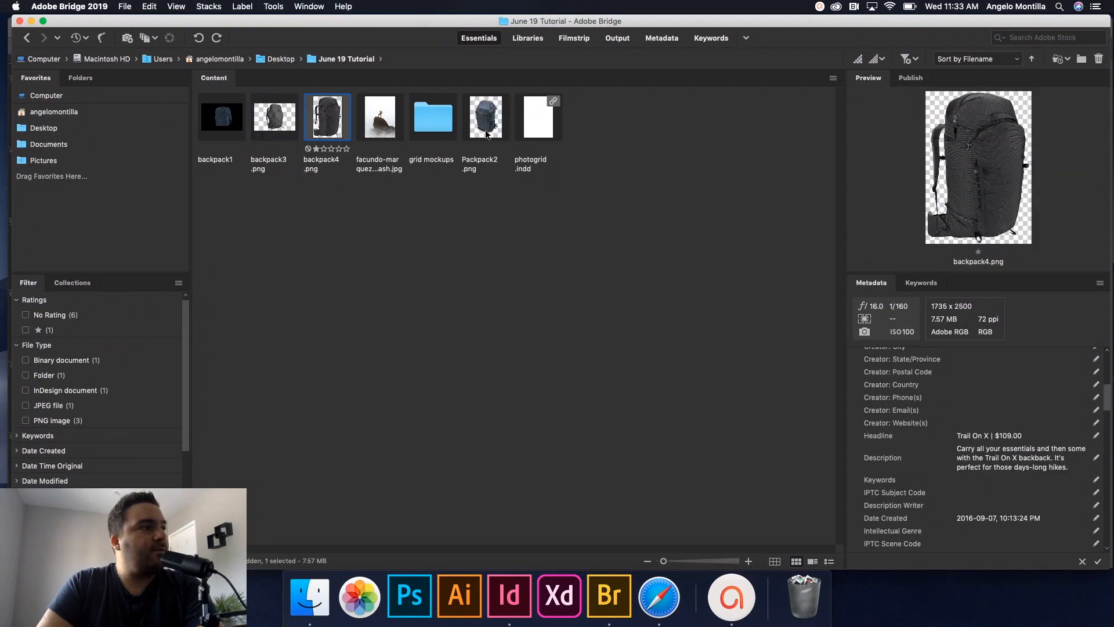
click(221, 116)
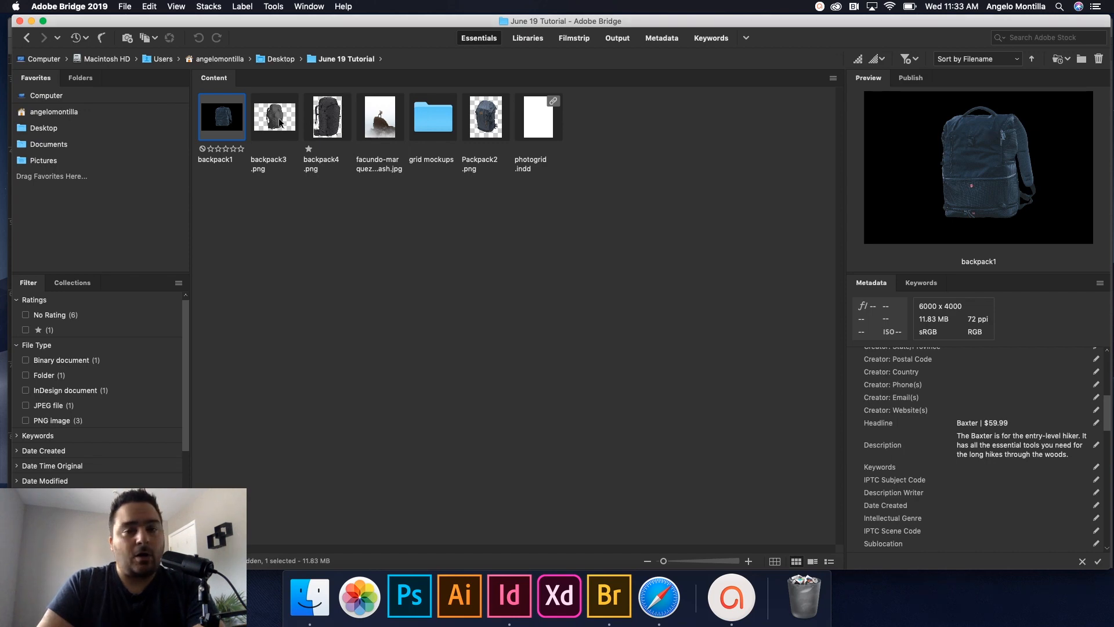
mouse_move(318, 126)
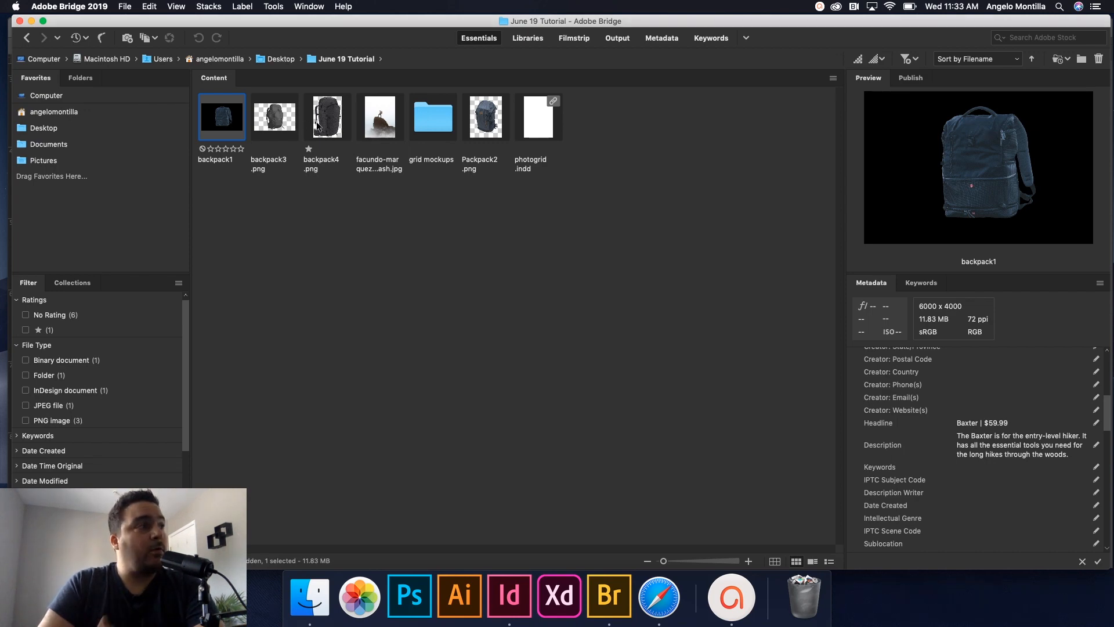
click(274, 117)
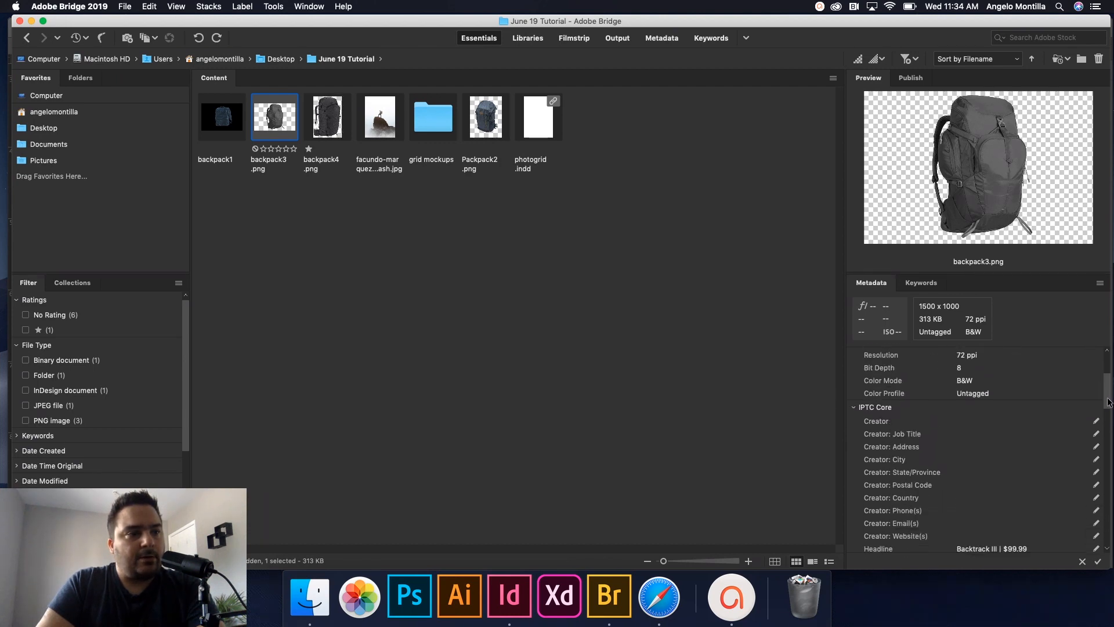
Step: Scroll the Metadata panel and select the full Backtrack III description text
scroll(down, 3)
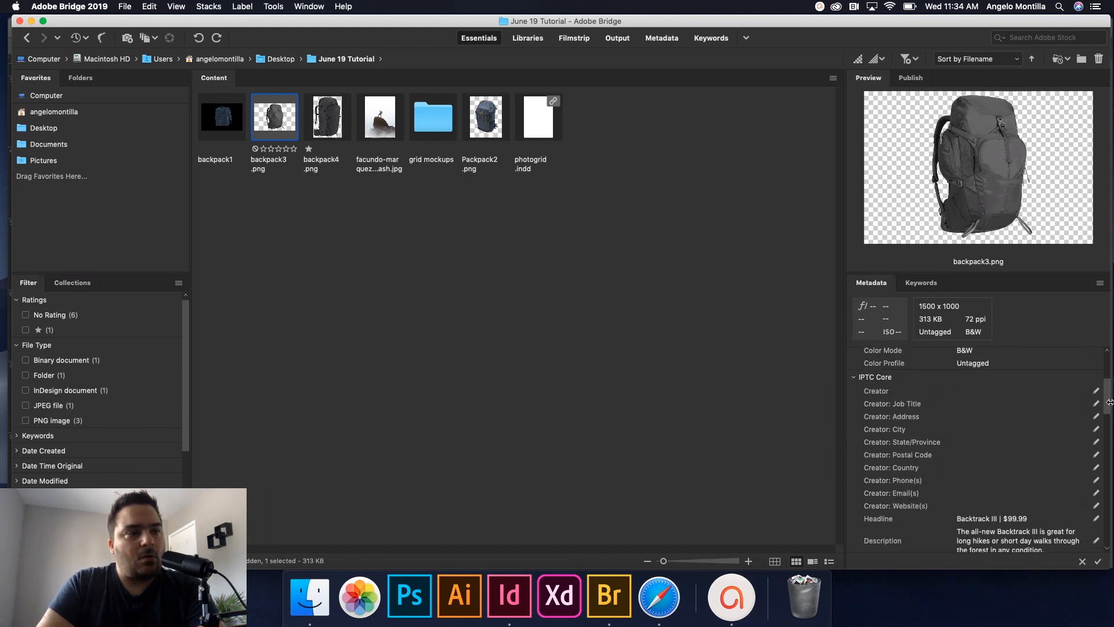
scroll(down, 3)
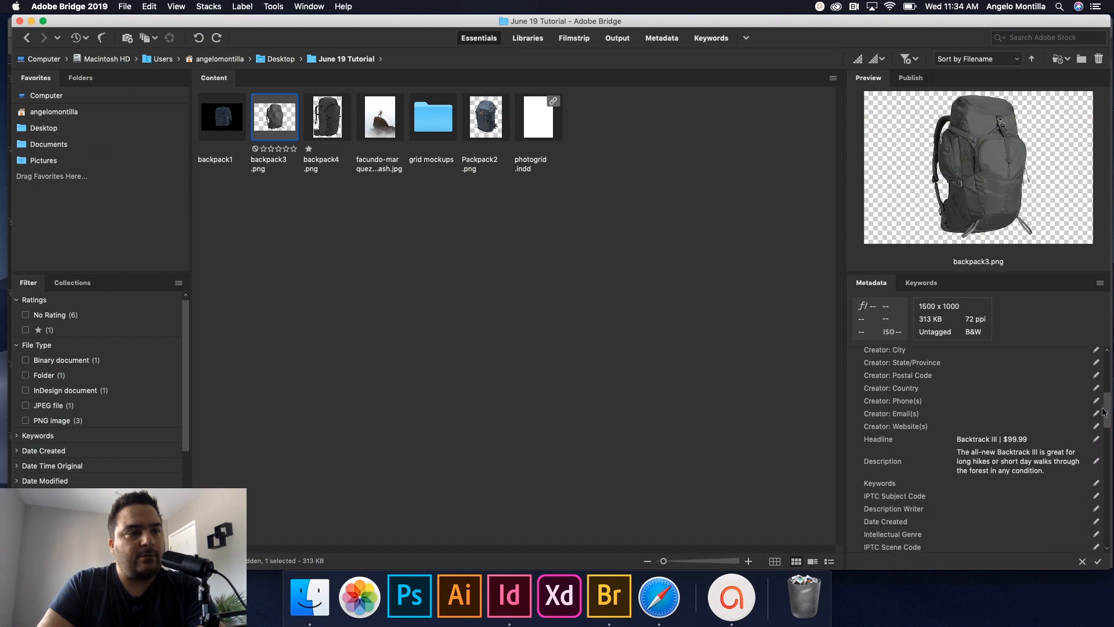
scroll(down, 3)
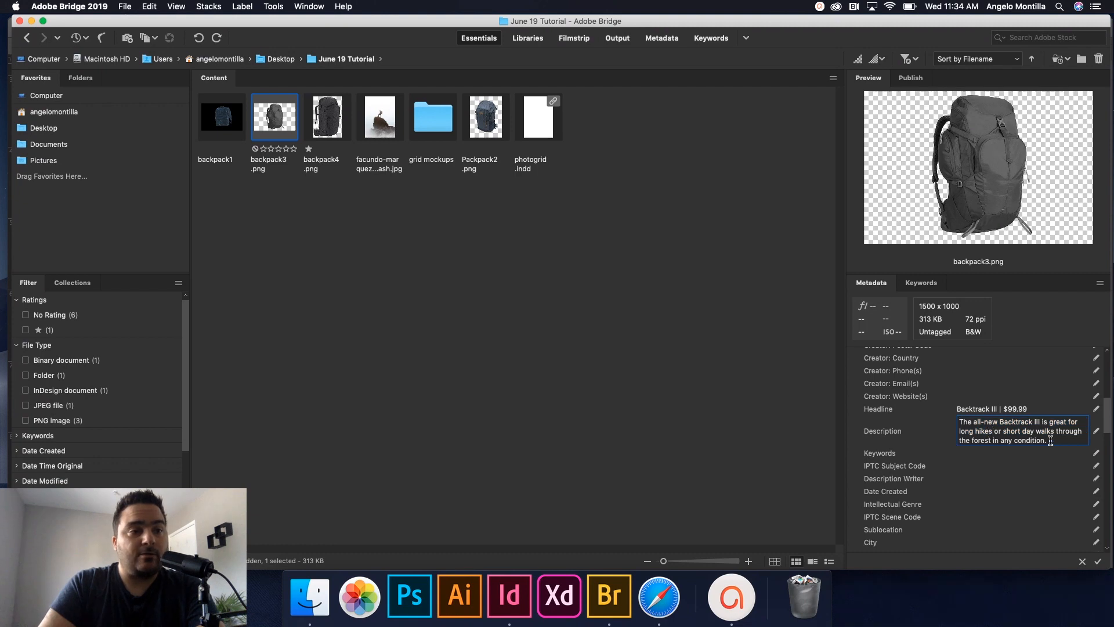
triple_click(1021, 431)
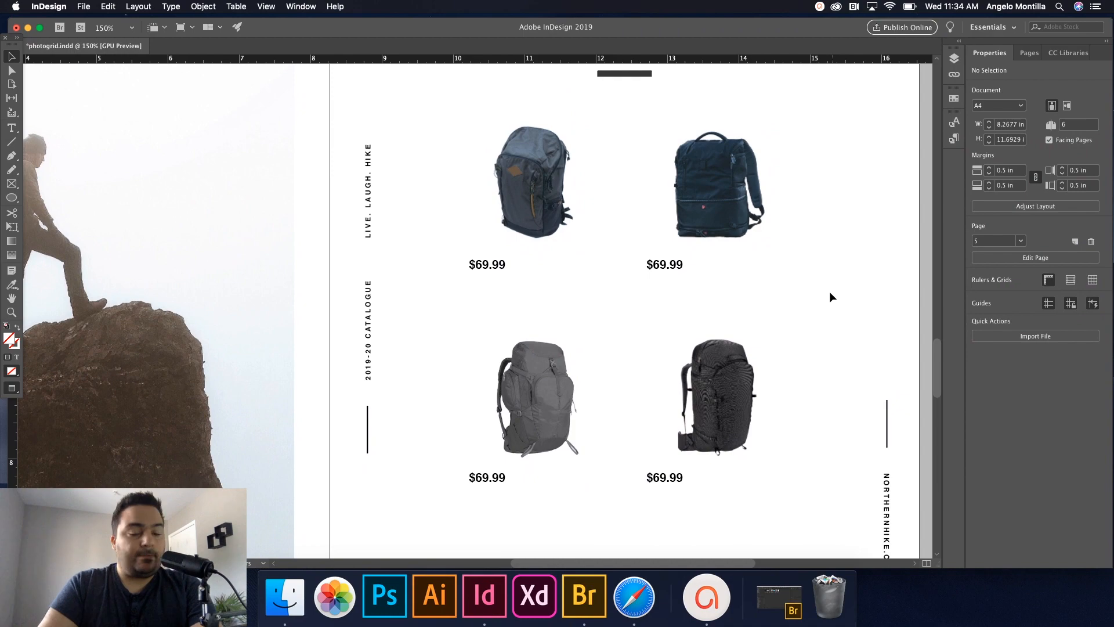
Step: Select the four backpack image frames and bring up the Object menu's caption commands
click(534, 183)
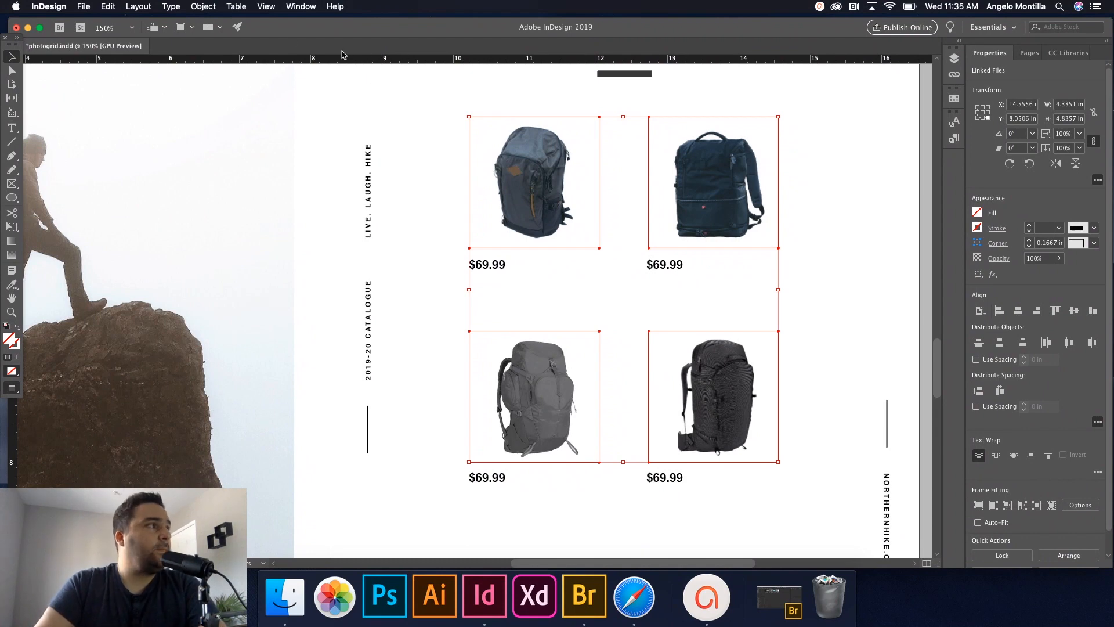
click(202, 7)
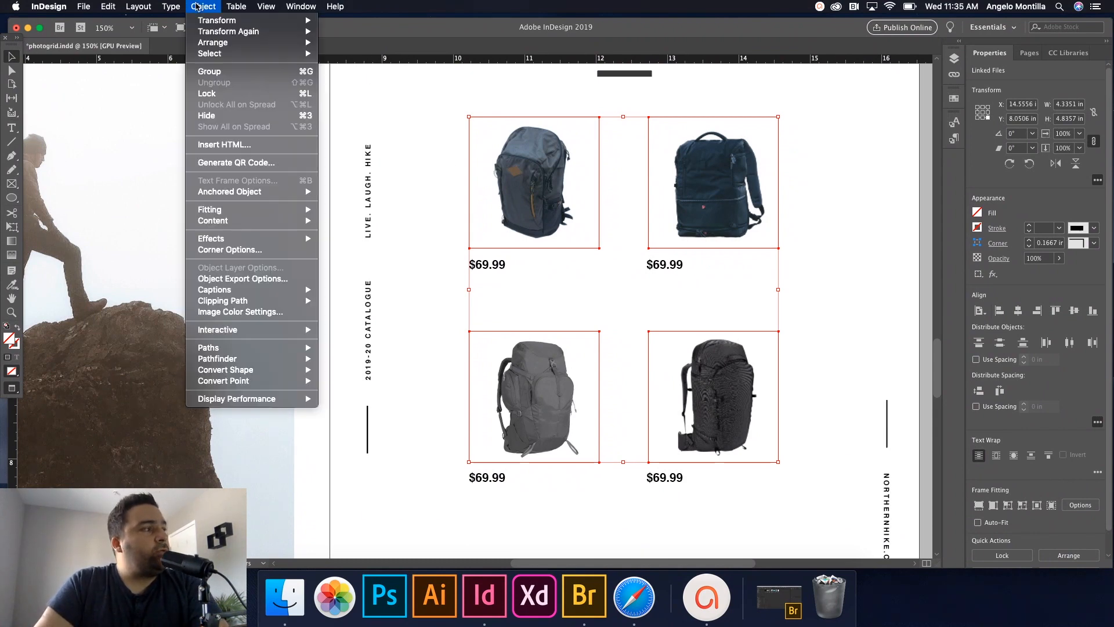
mouse_move(233, 290)
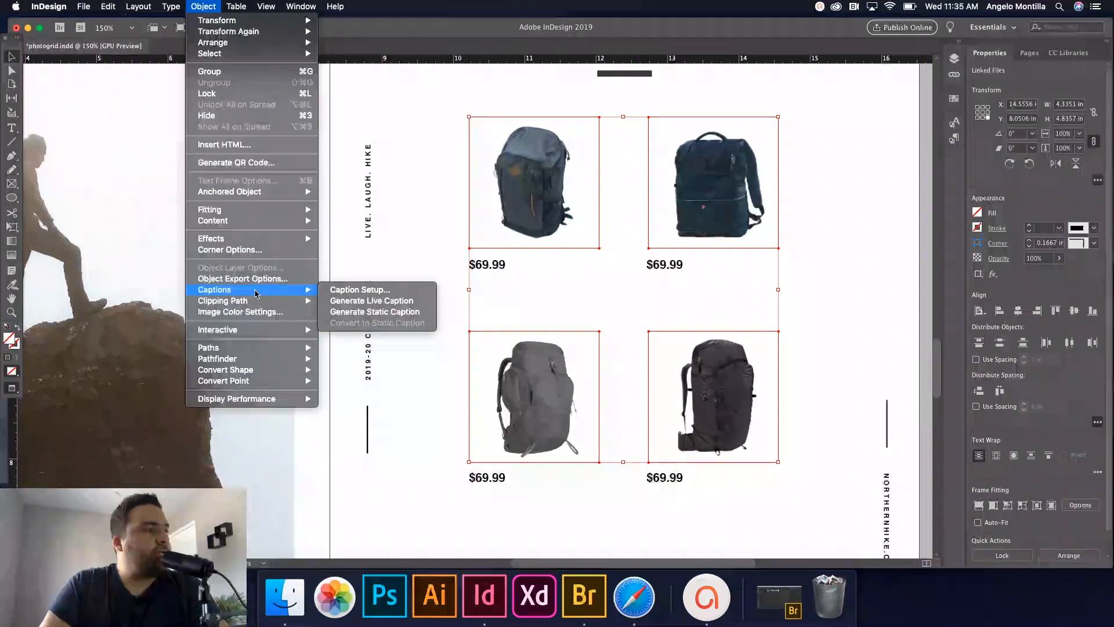
mouse_move(365, 290)
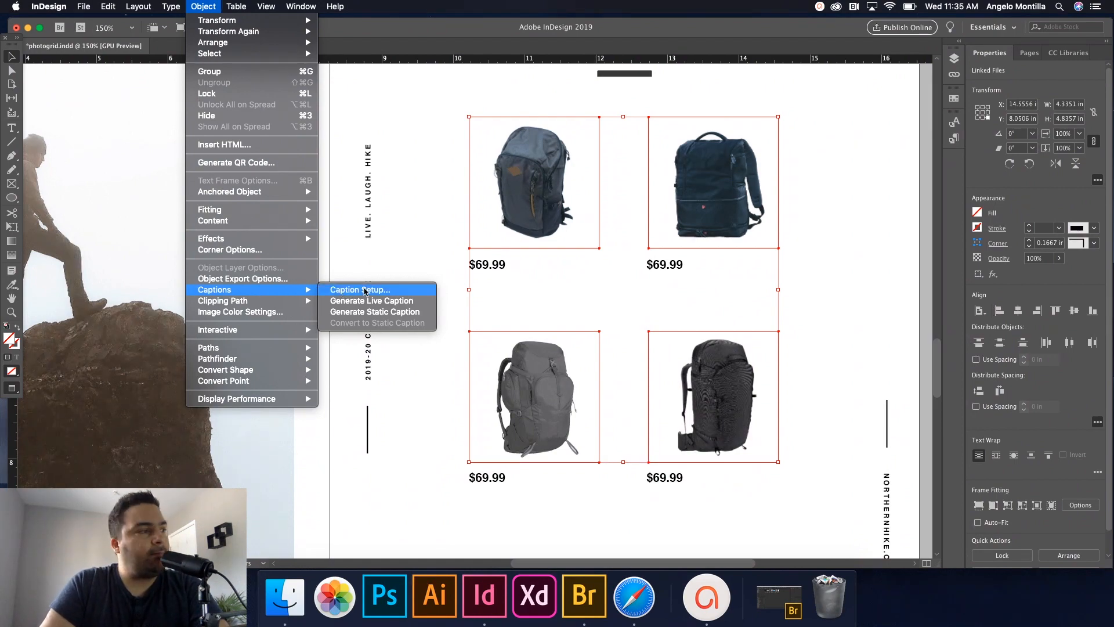
Step: Configure captions: Description metadata, Below Image, 0.5 in offset, Caption Style paragraph style
click(360, 290)
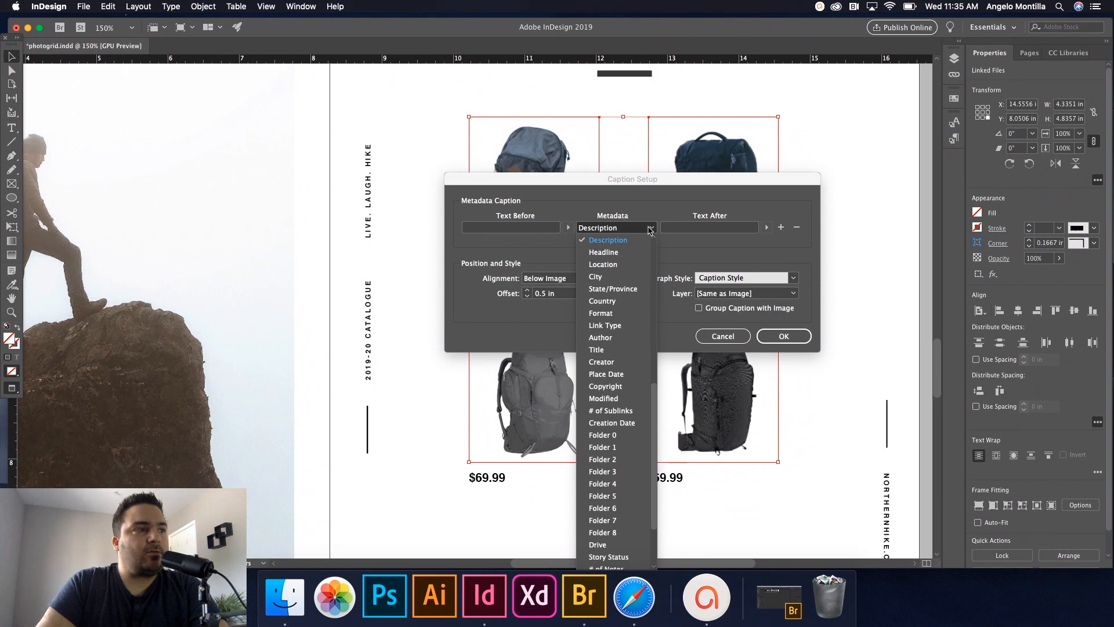
click(607, 240)
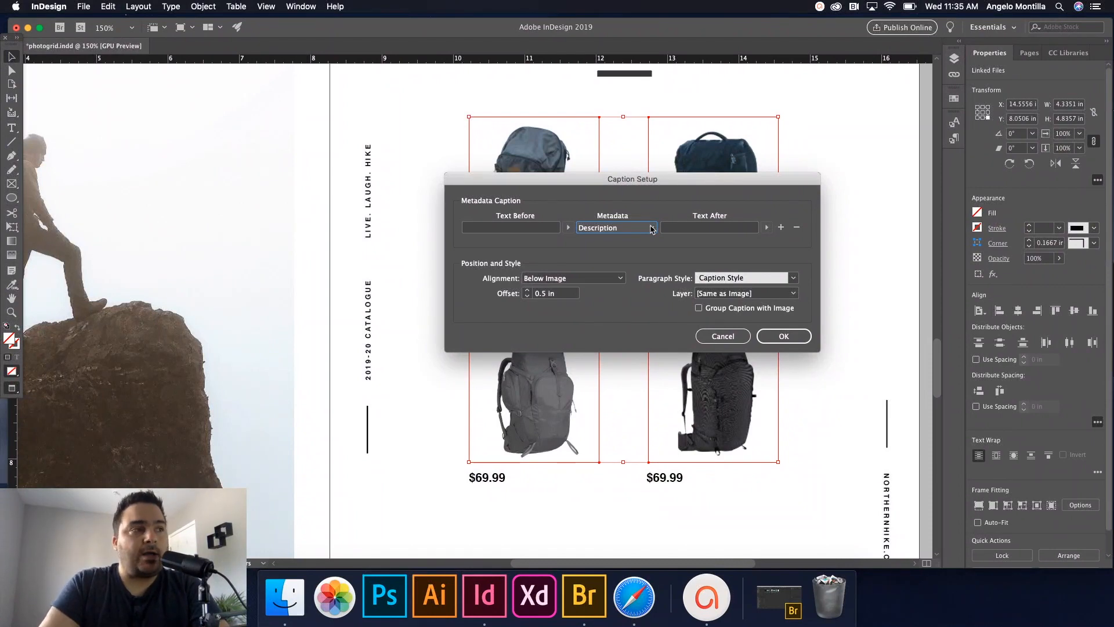
mouse_move(619, 245)
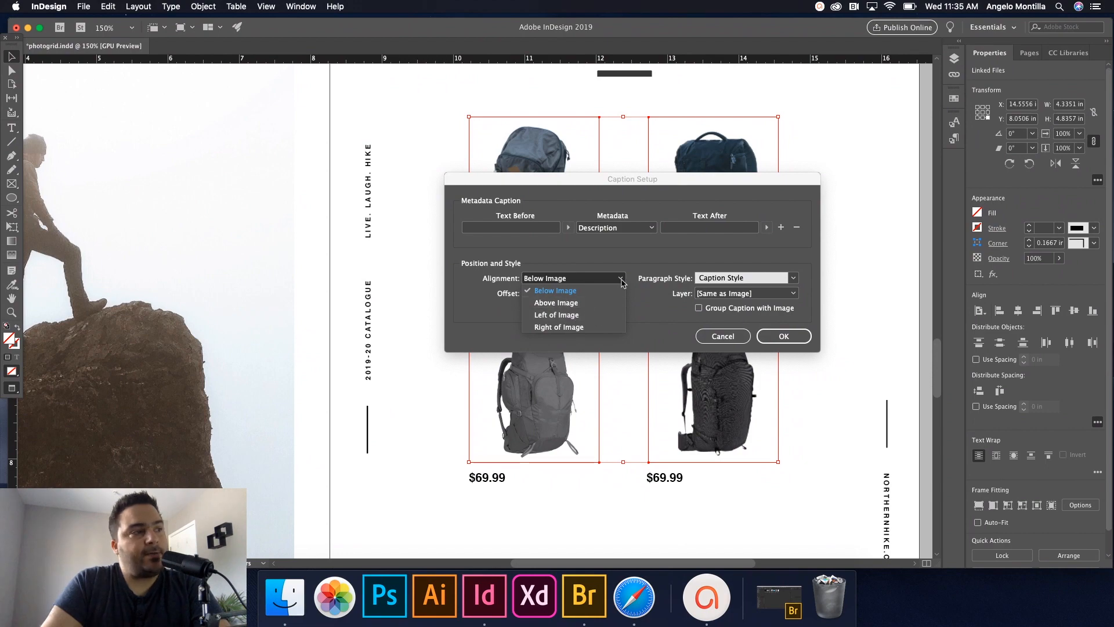
click(556, 290)
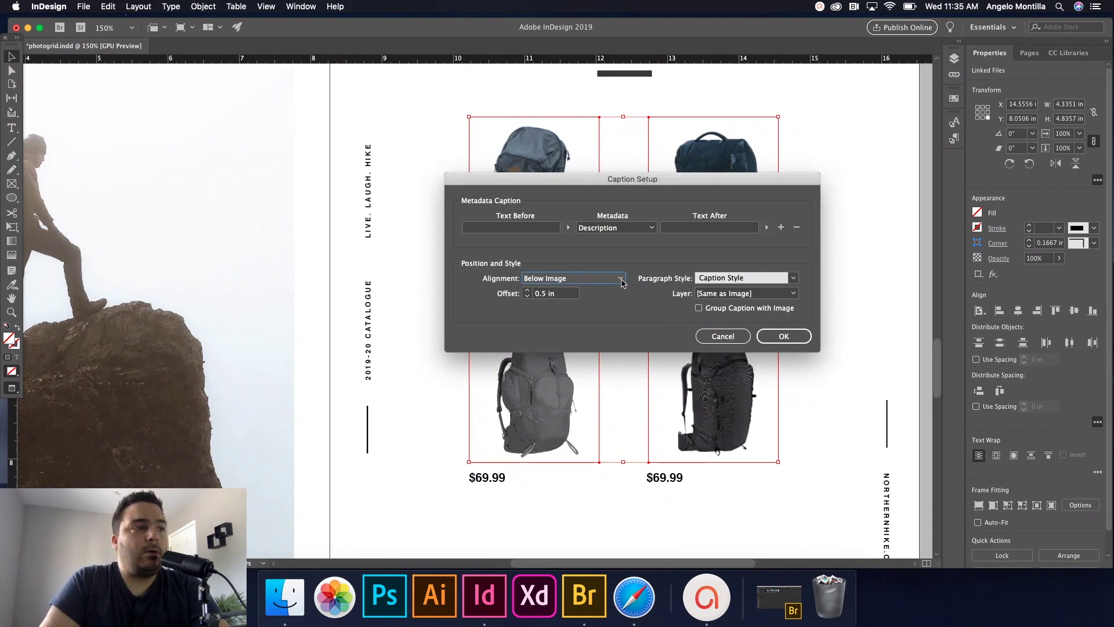
click(793, 278)
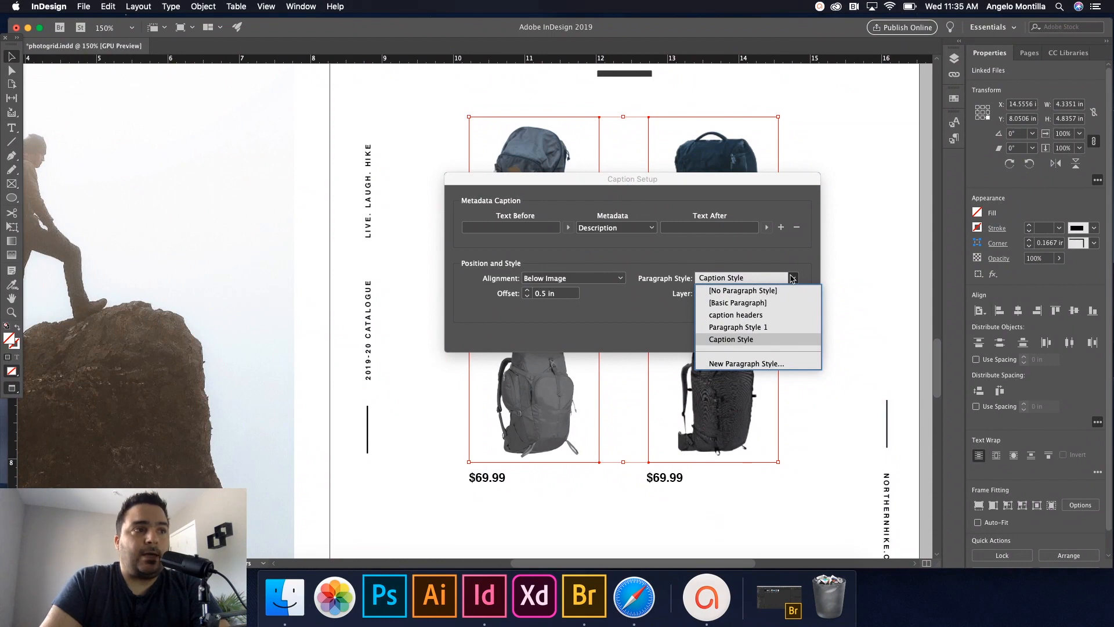
click(731, 339)
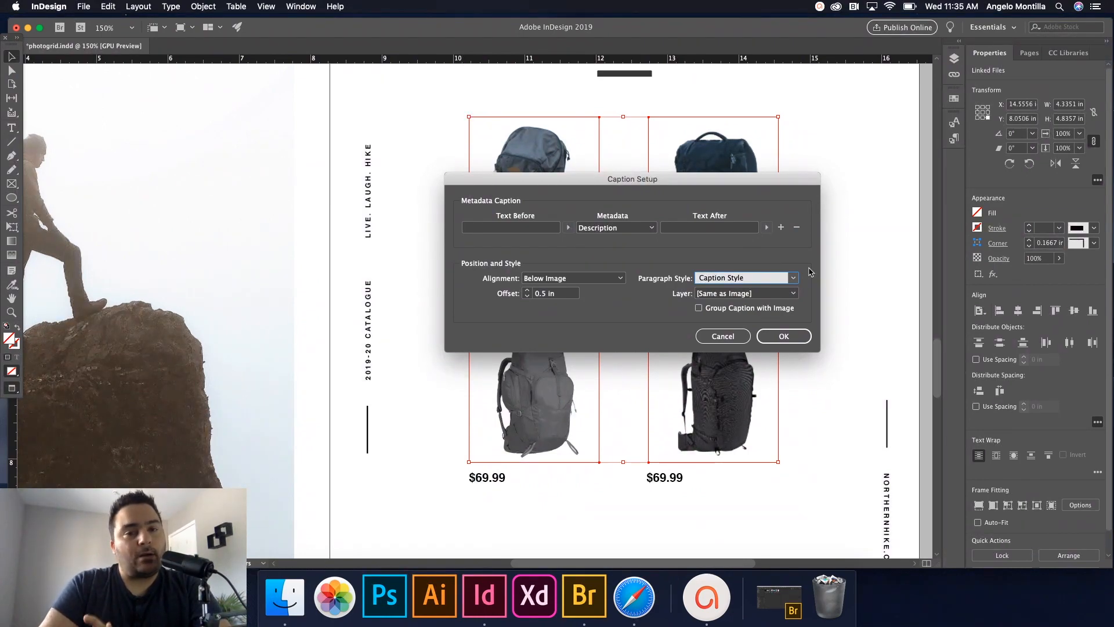
click(793, 278)
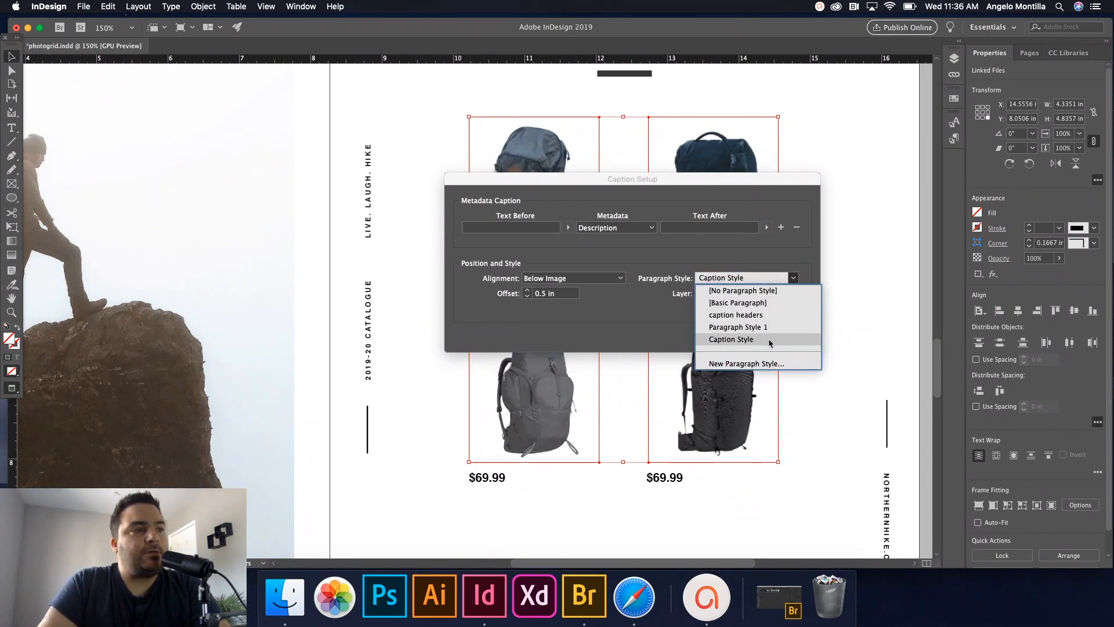
click(731, 339)
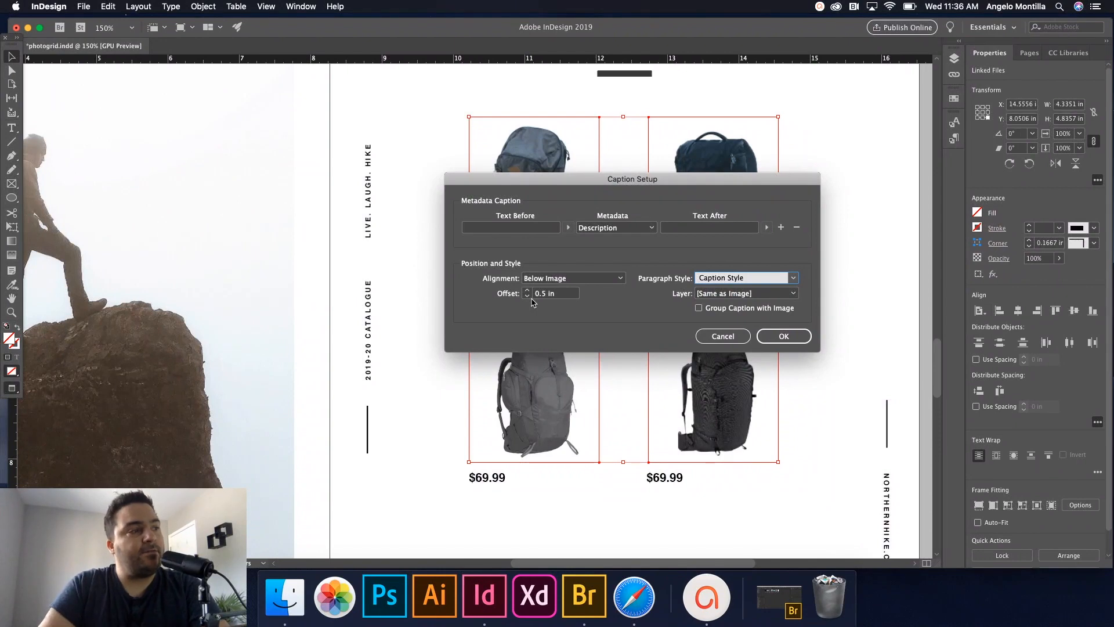
mouse_move(632, 307)
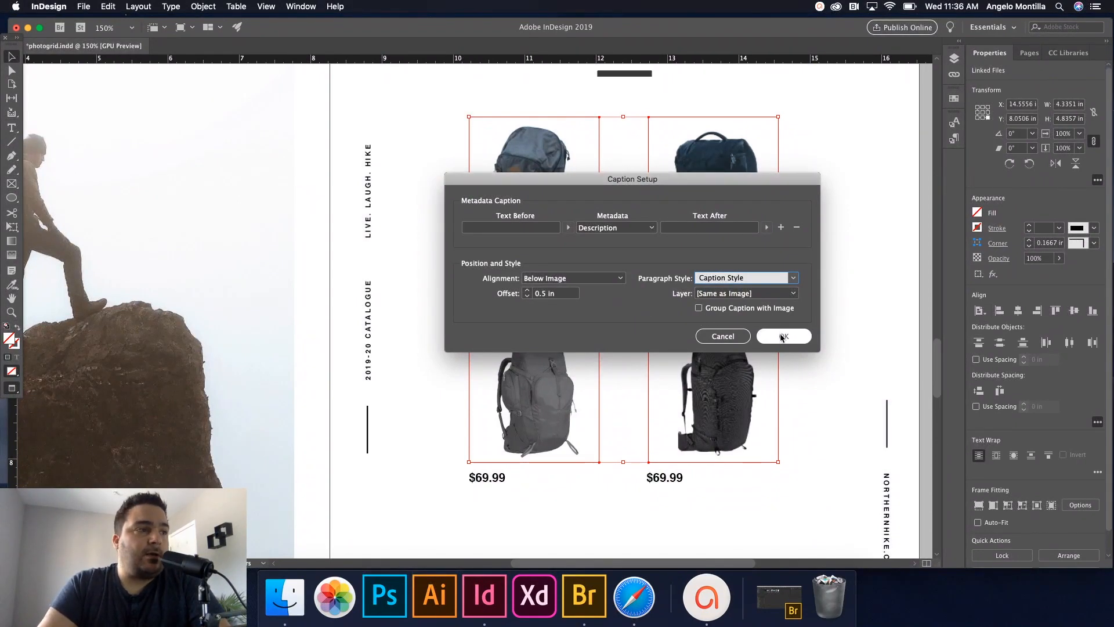
click(784, 336)
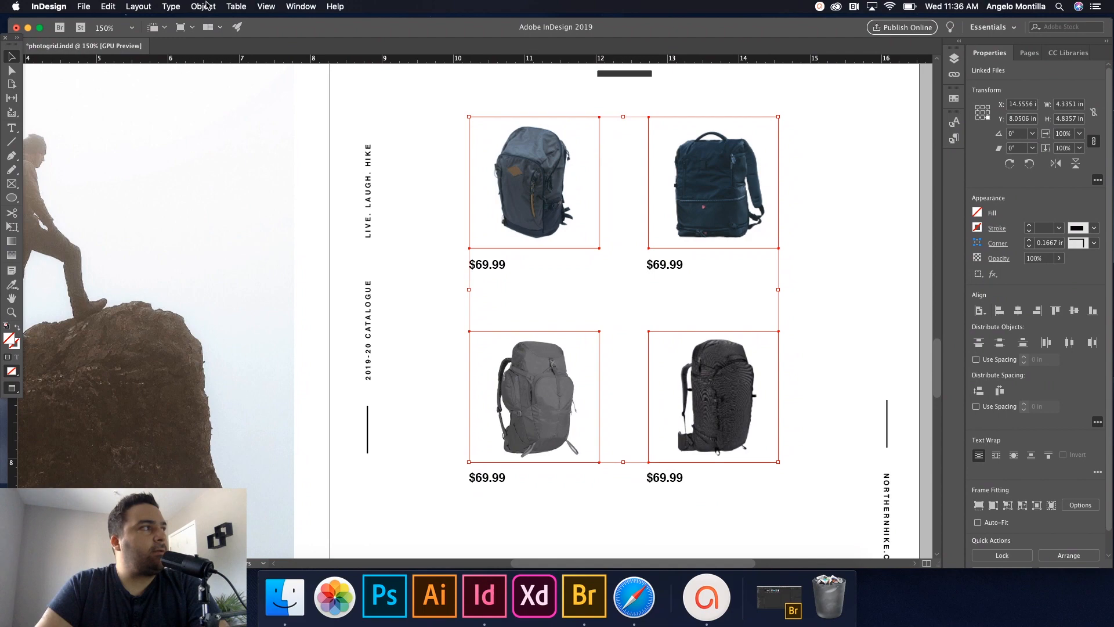
Step: Generate static metadata captions under all four backpack images, then deselect the frames
click(203, 6)
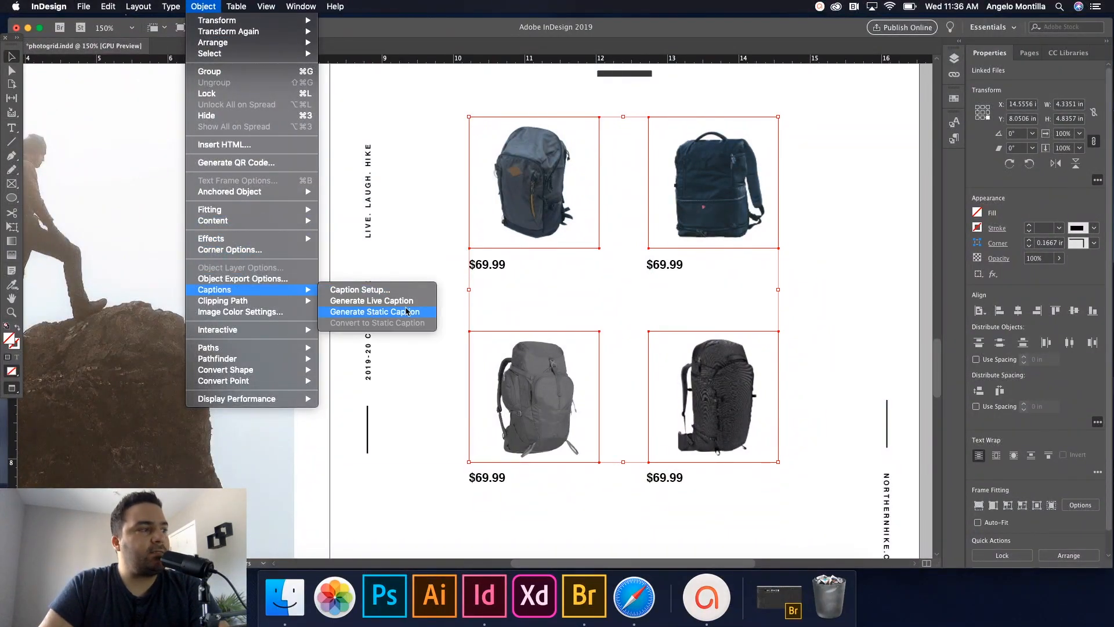
click(374, 311)
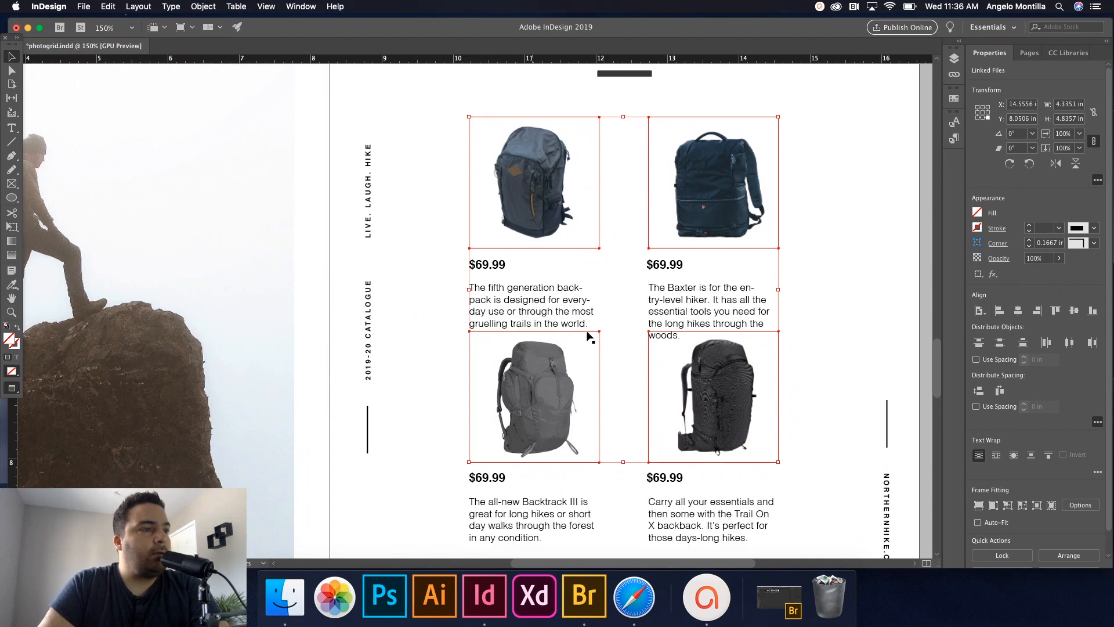
click(807, 347)
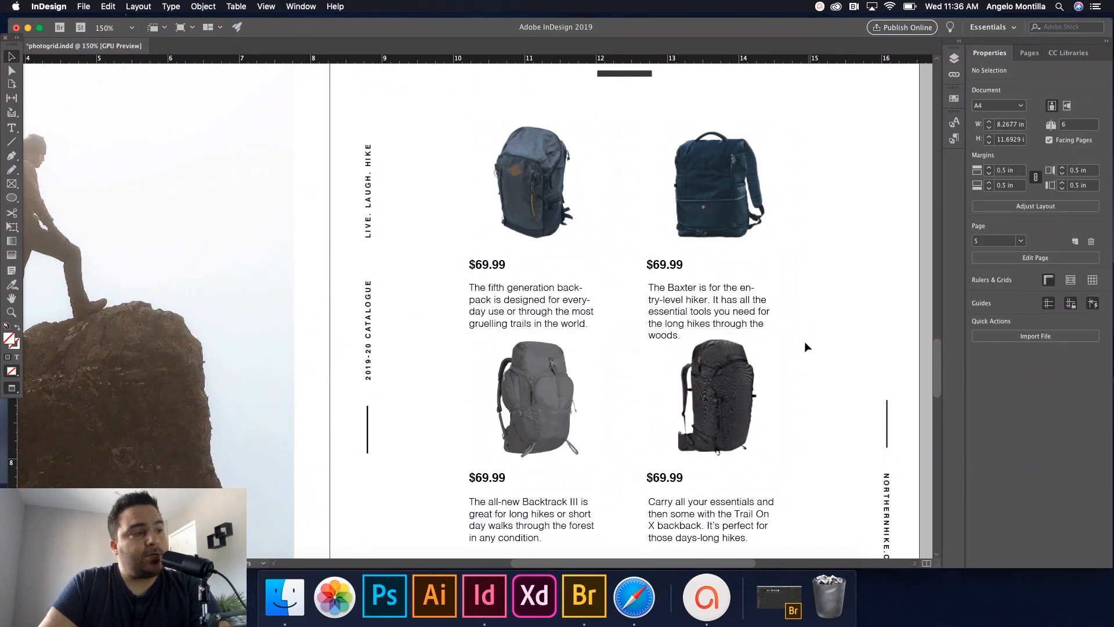
scroll(down, 3)
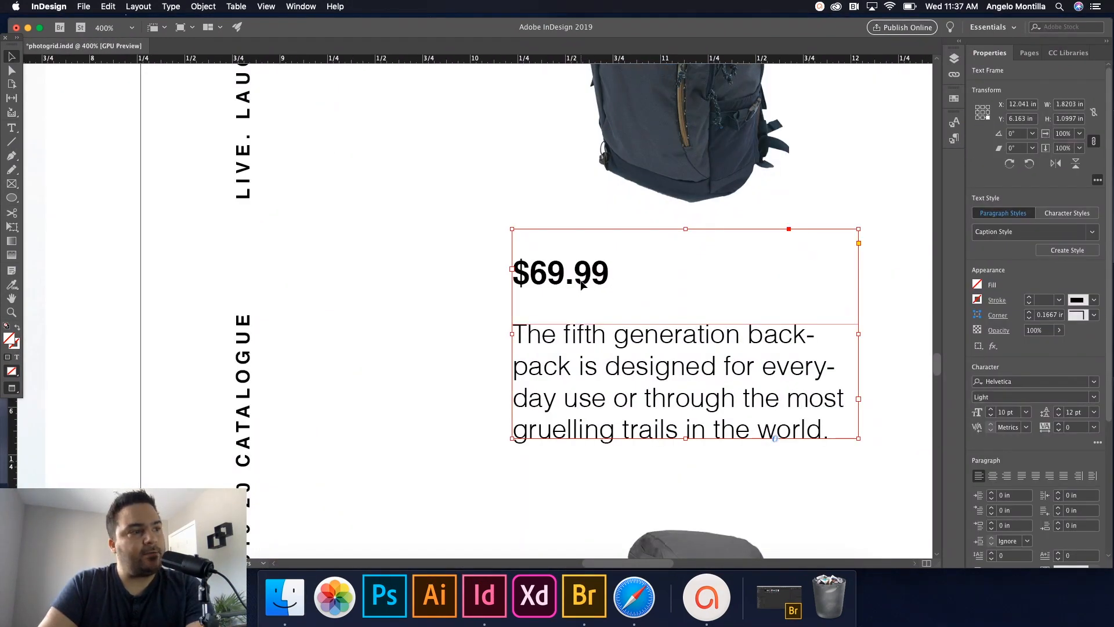
mouse_move(672, 428)
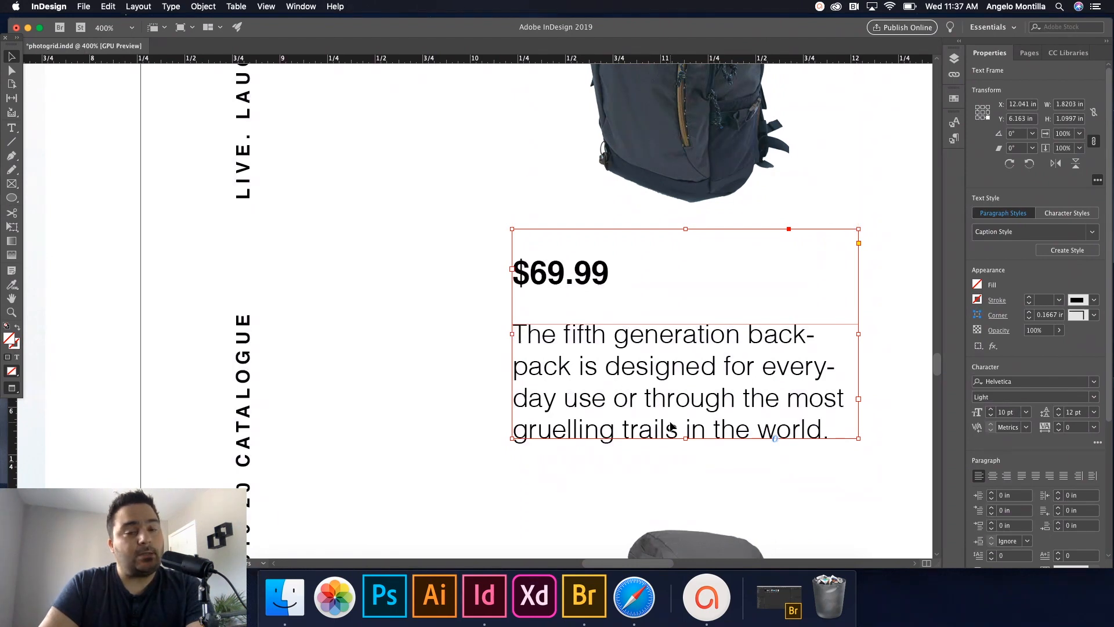
mouse_move(606, 301)
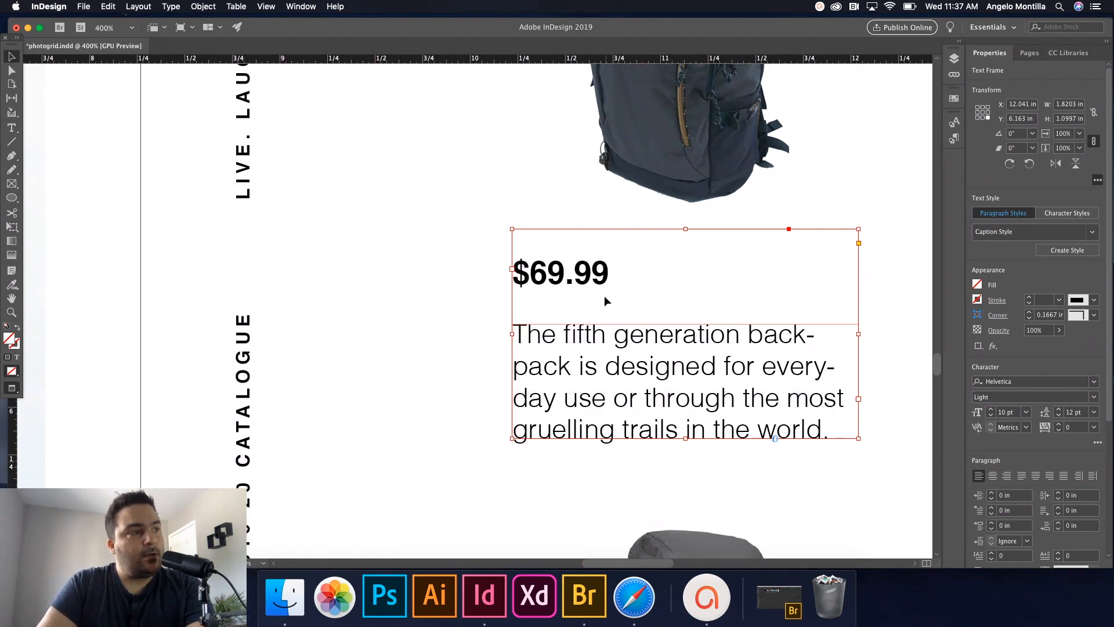
mouse_move(438, 269)
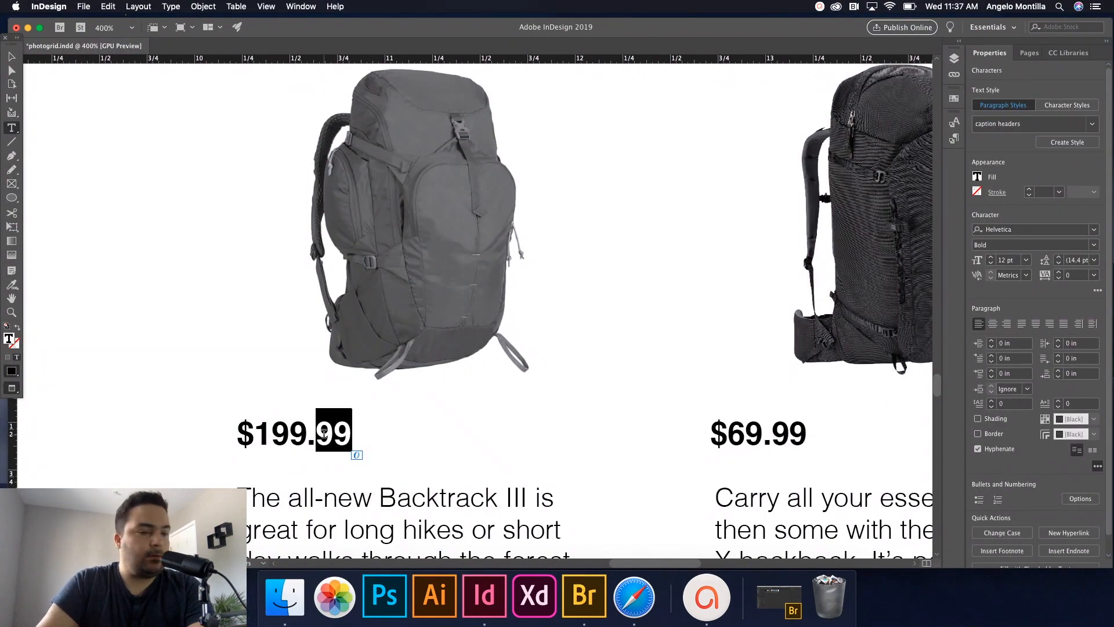
Step: Retype price digits ('00', '9') so the bottom prices read $199.00
text(00)
click(758, 434)
text(1)
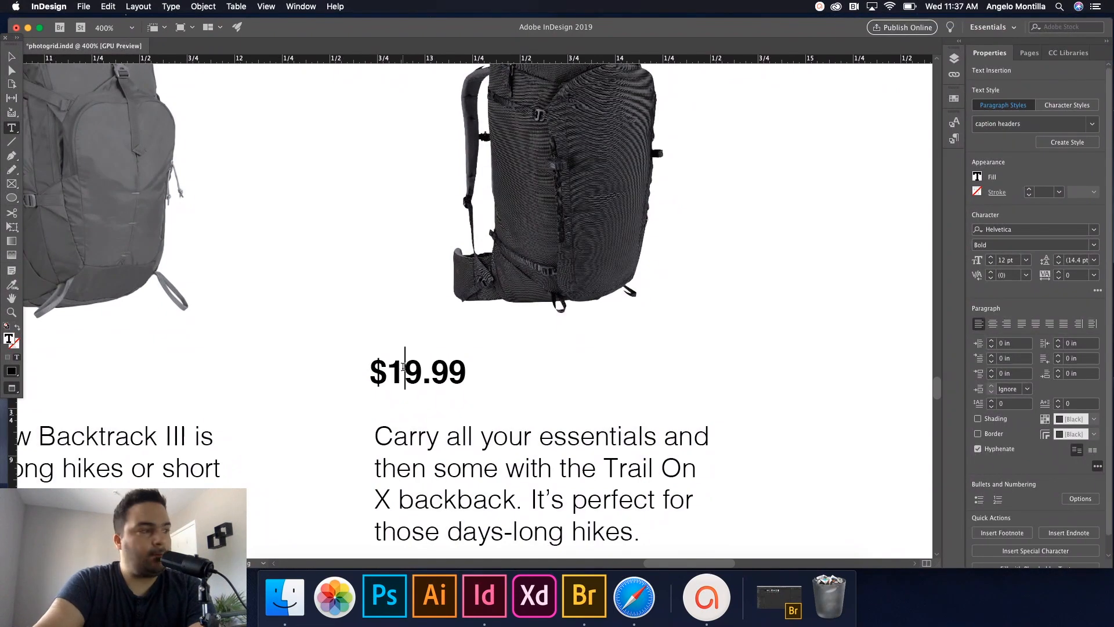
text(9)
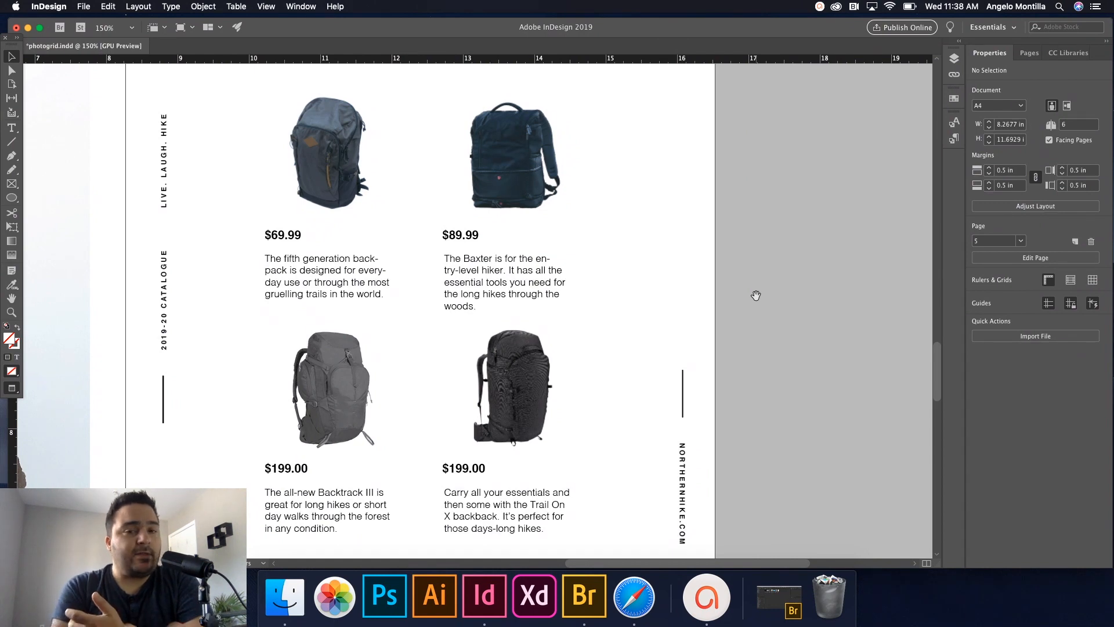
click(524, 510)
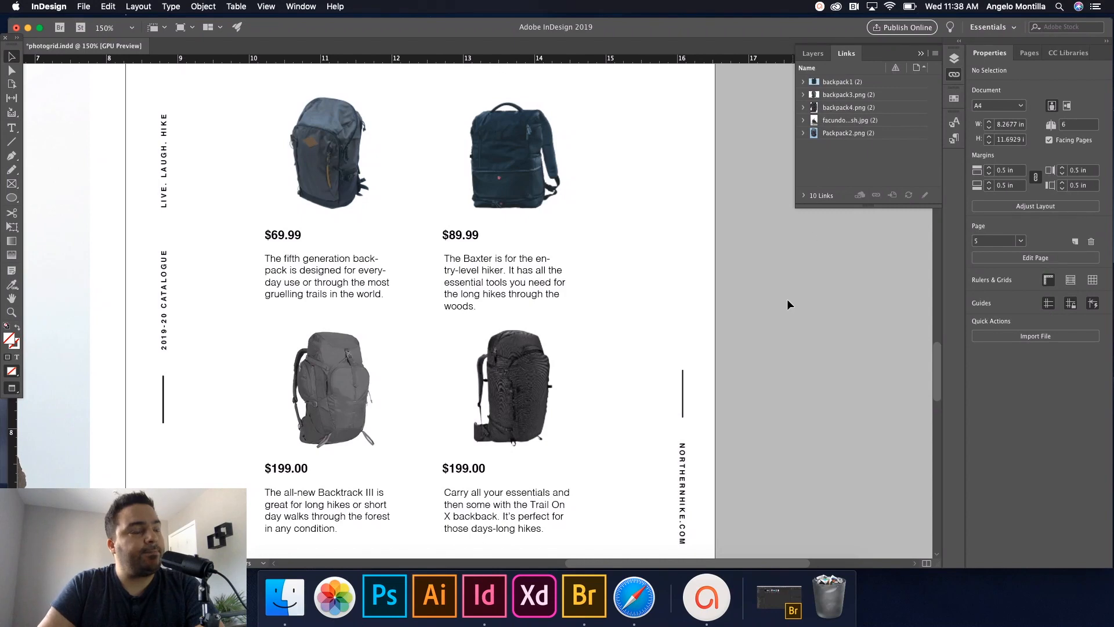
mouse_move(655, 396)
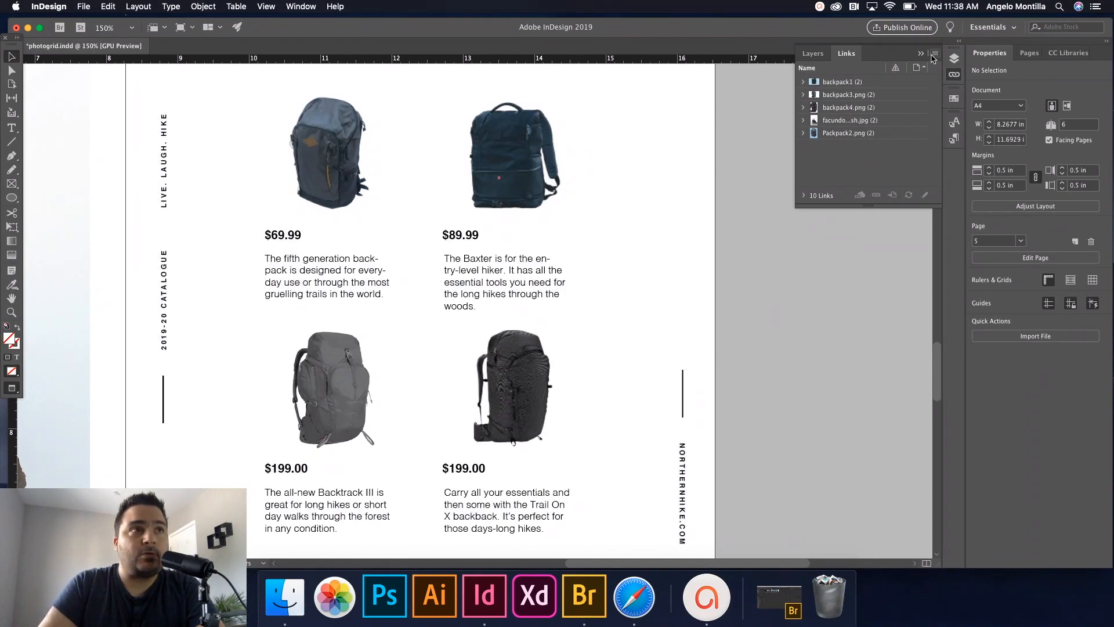
click(934, 54)
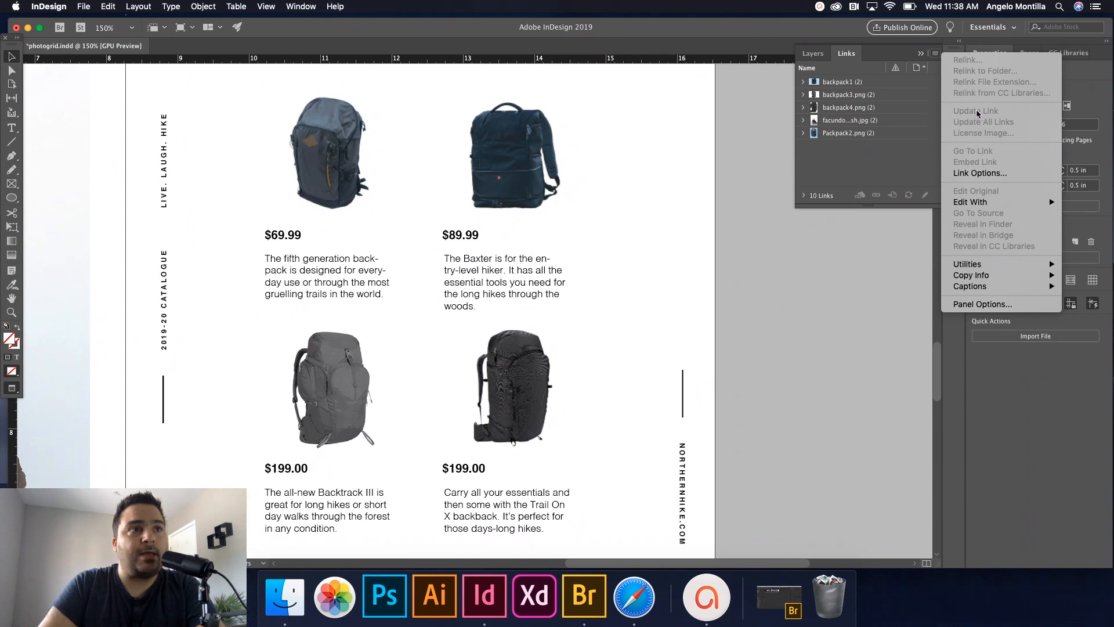
mouse_move(711, 246)
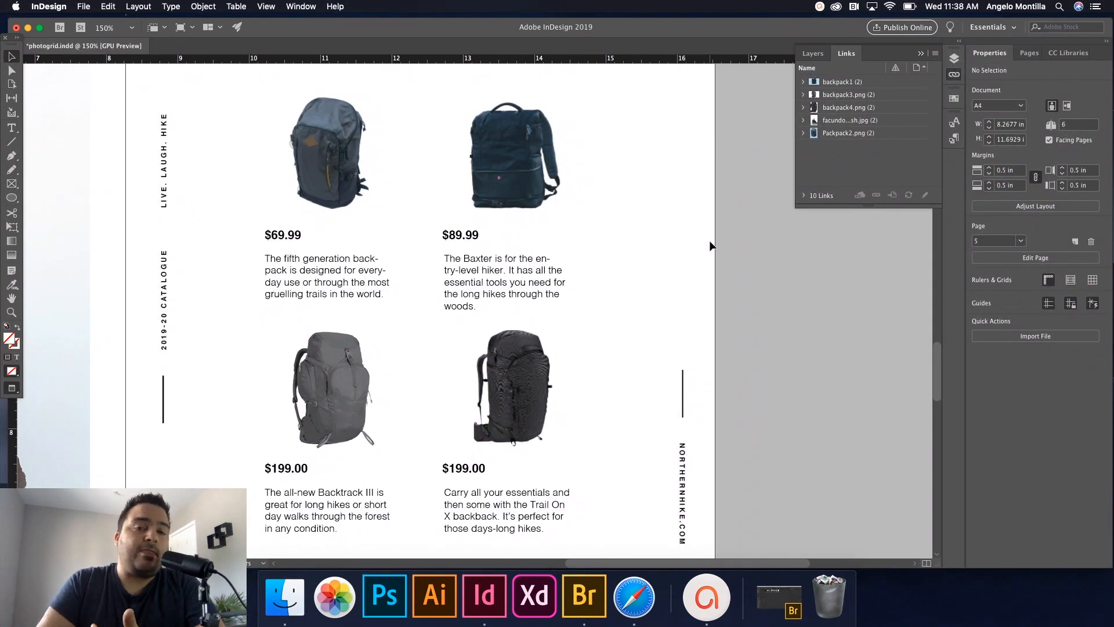
click(509, 396)
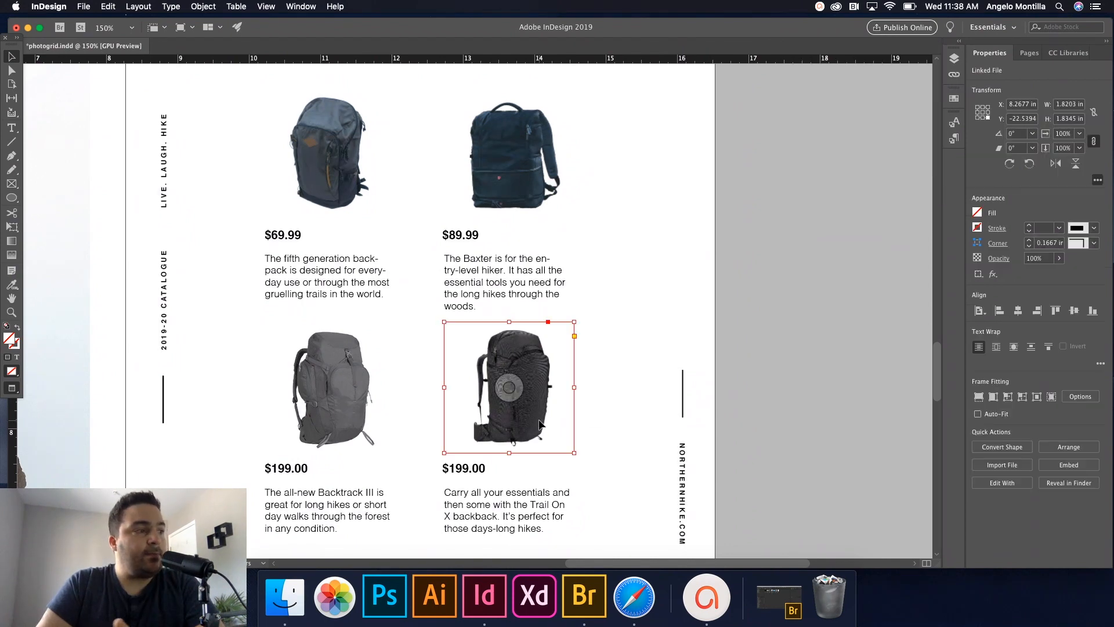
click(776, 386)
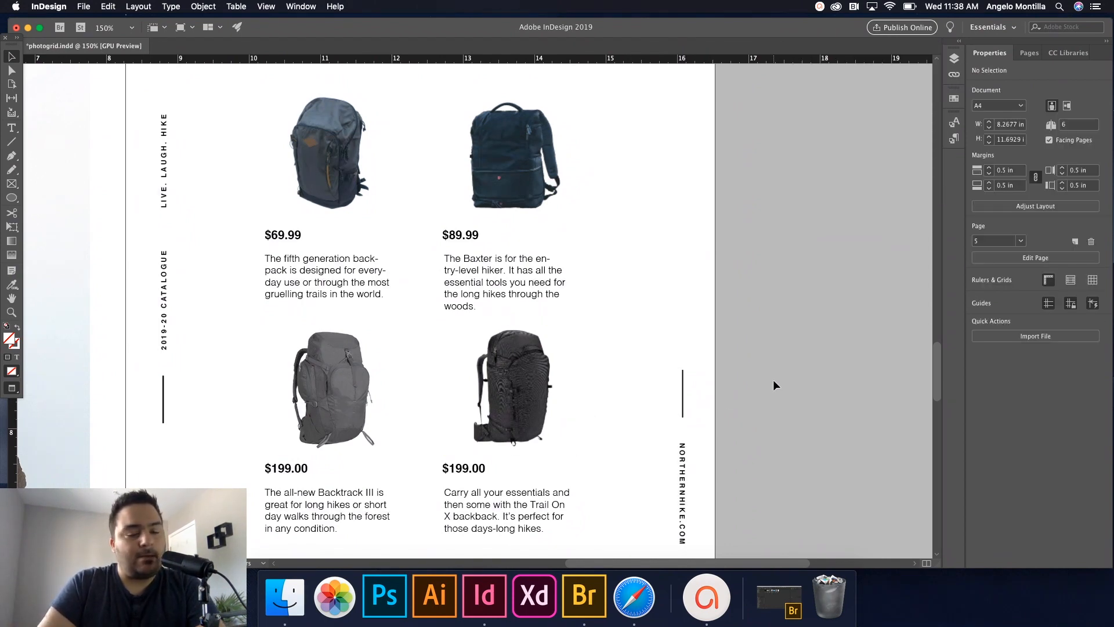